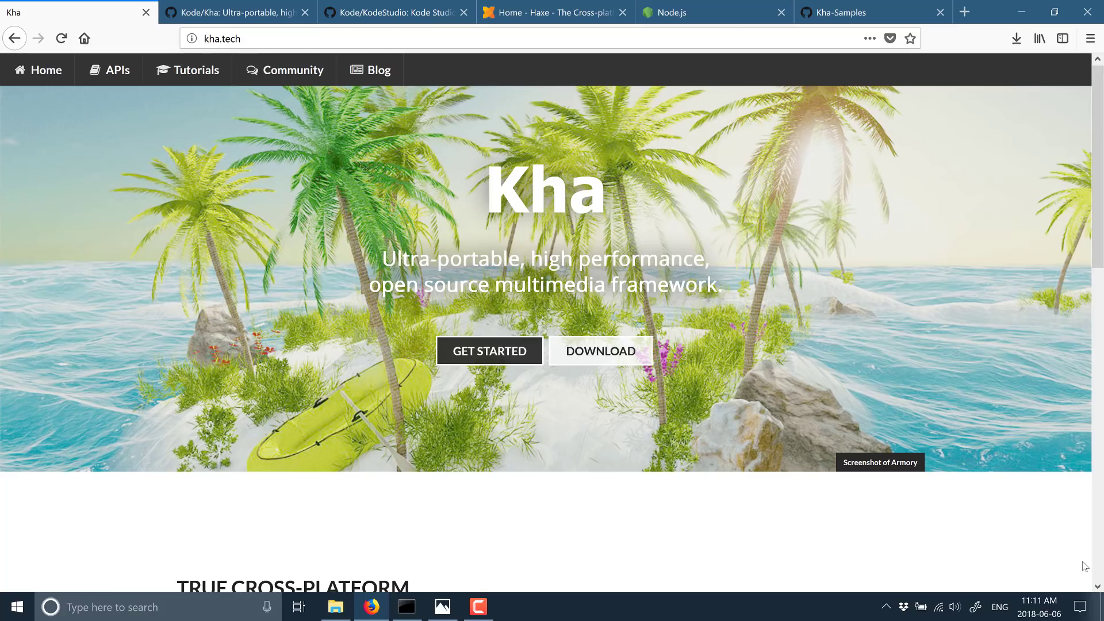
Switch to the Kode/Kha GitHub tab and highlight 'C# or Java libraries' in its Features list.
scroll("down", 3)
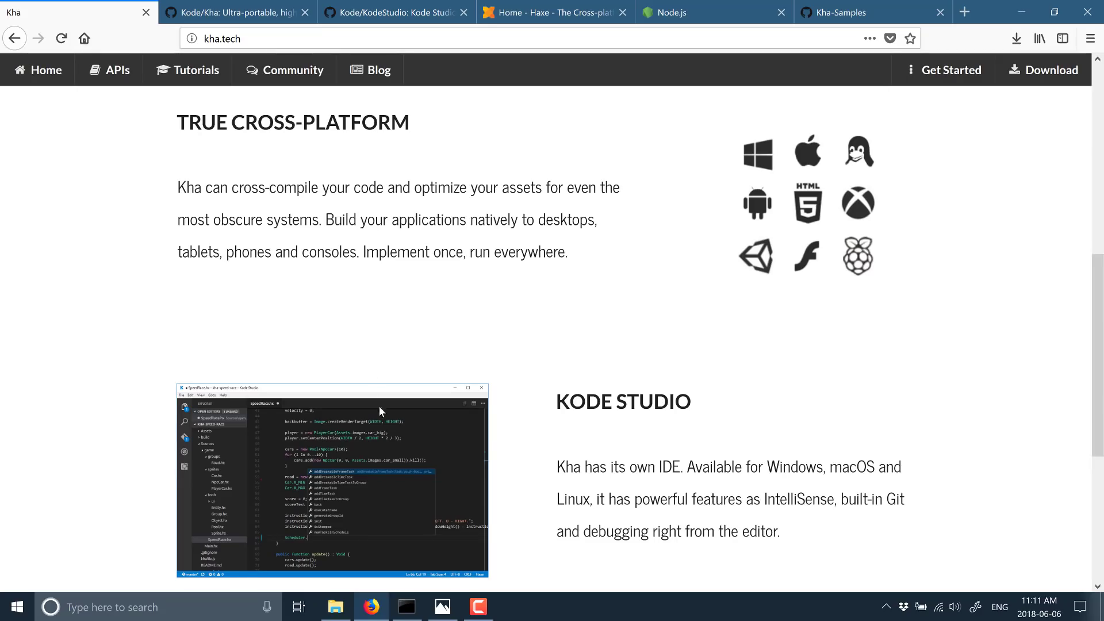
mouse_move(626, 407)
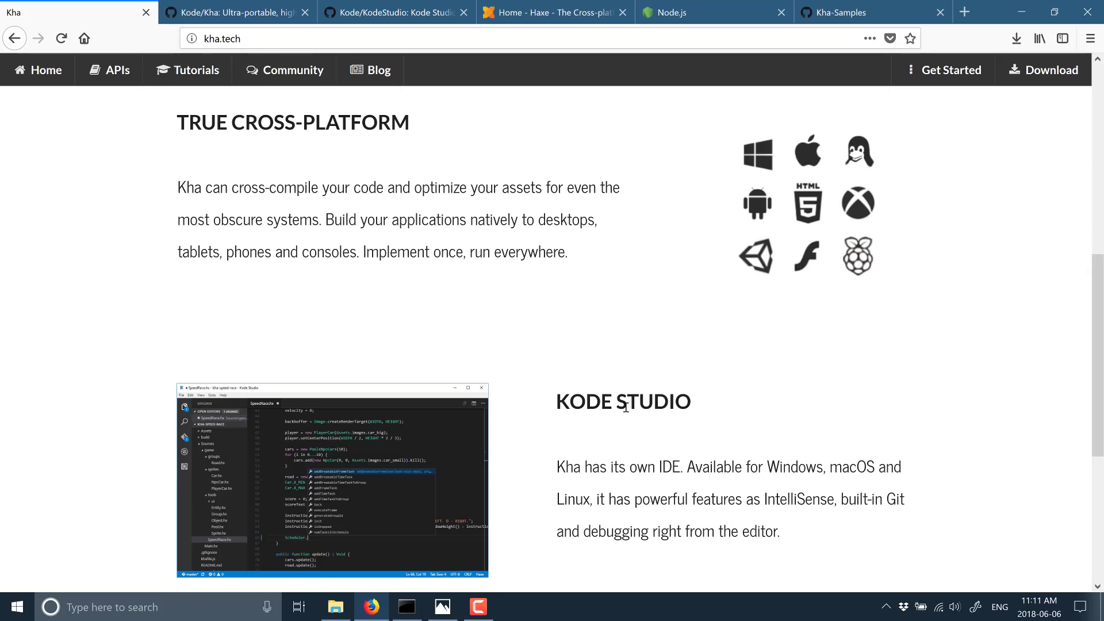
left_click(238, 12)
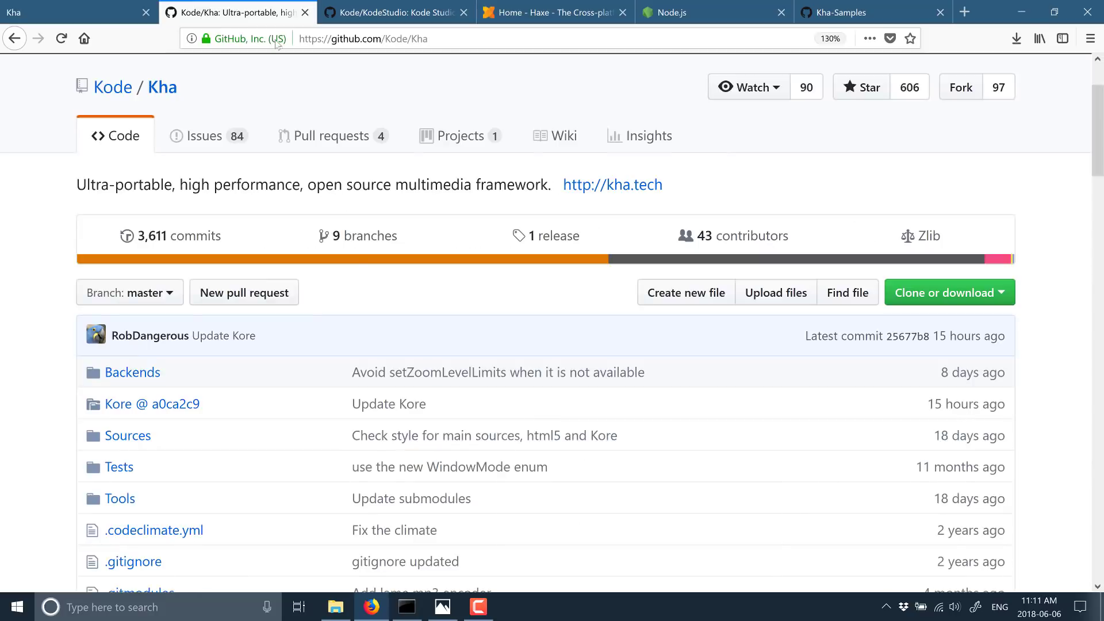
mouse_move(423, 123)
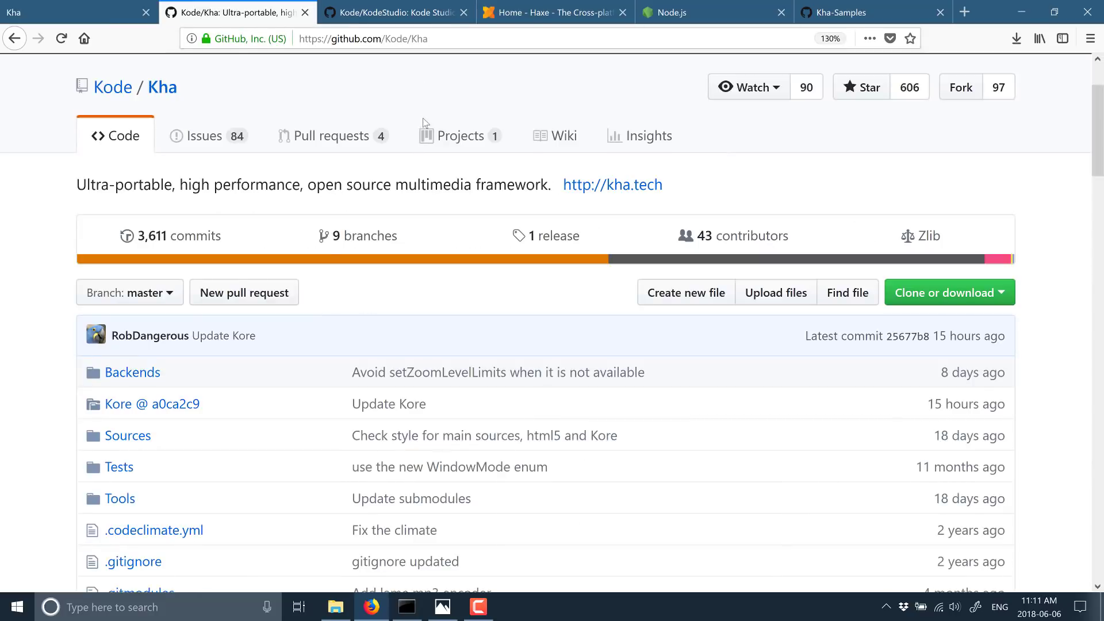
scroll("down", 3)
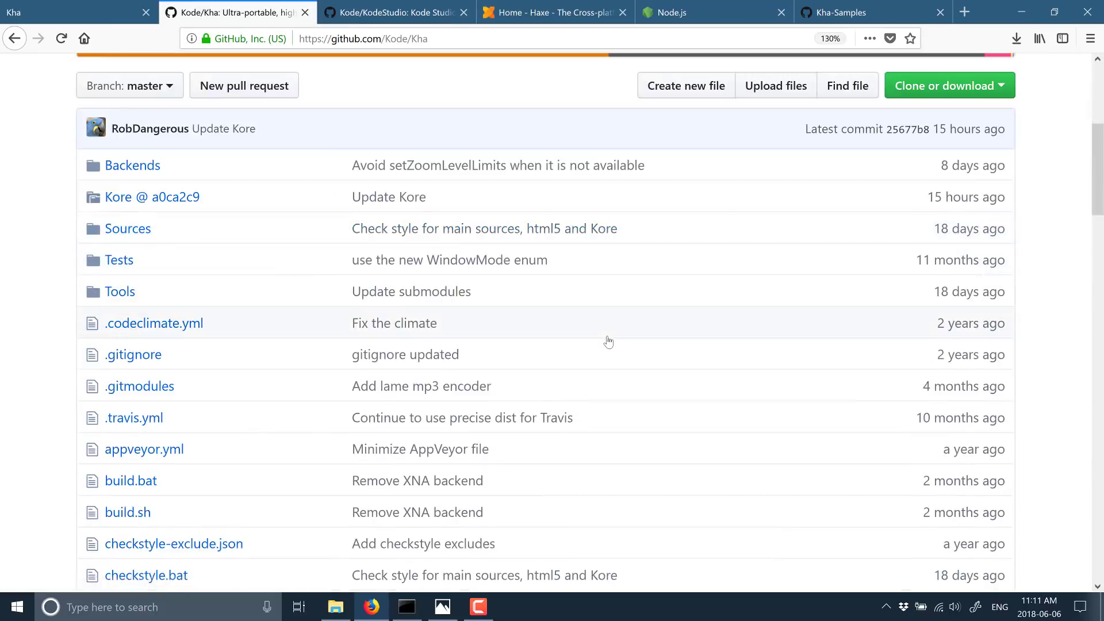
scroll("down", 3)
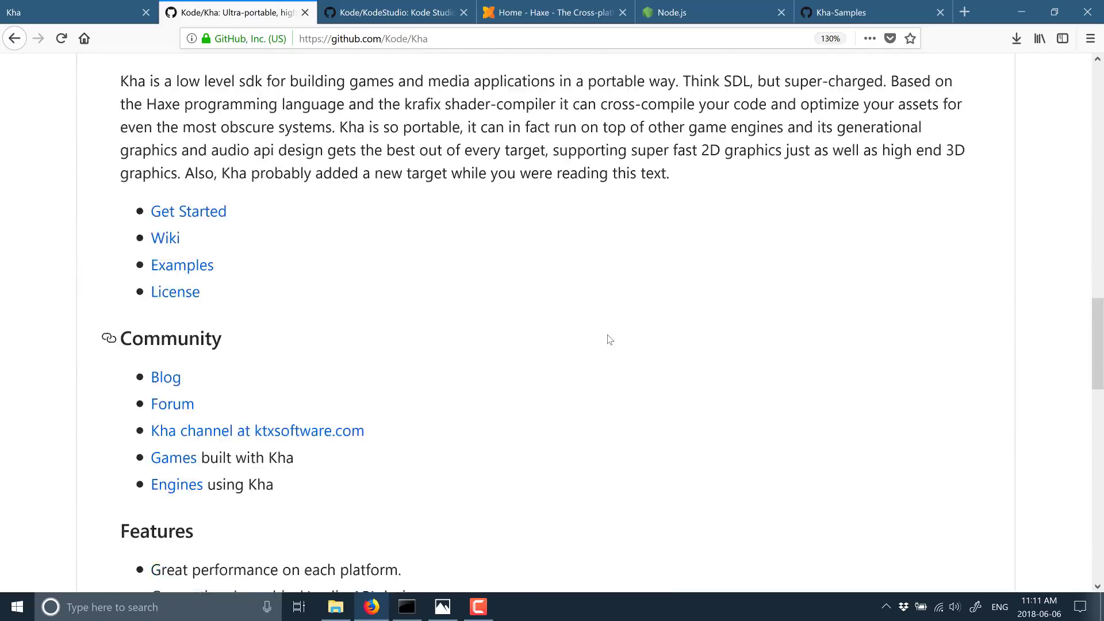
scroll("down", 3)
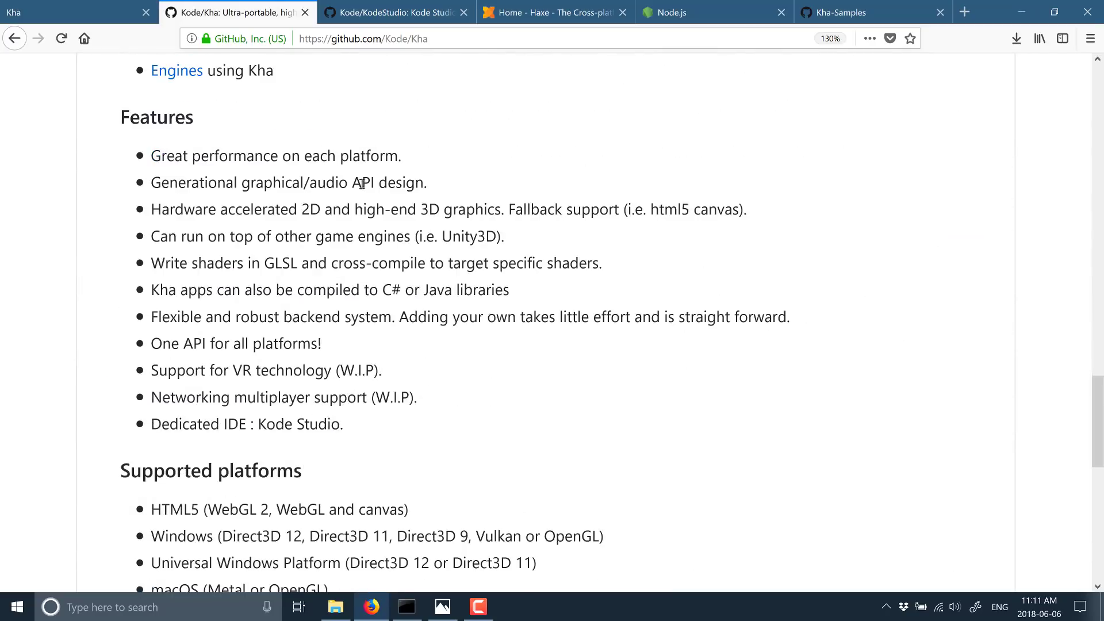
mouse_move(706, 273)
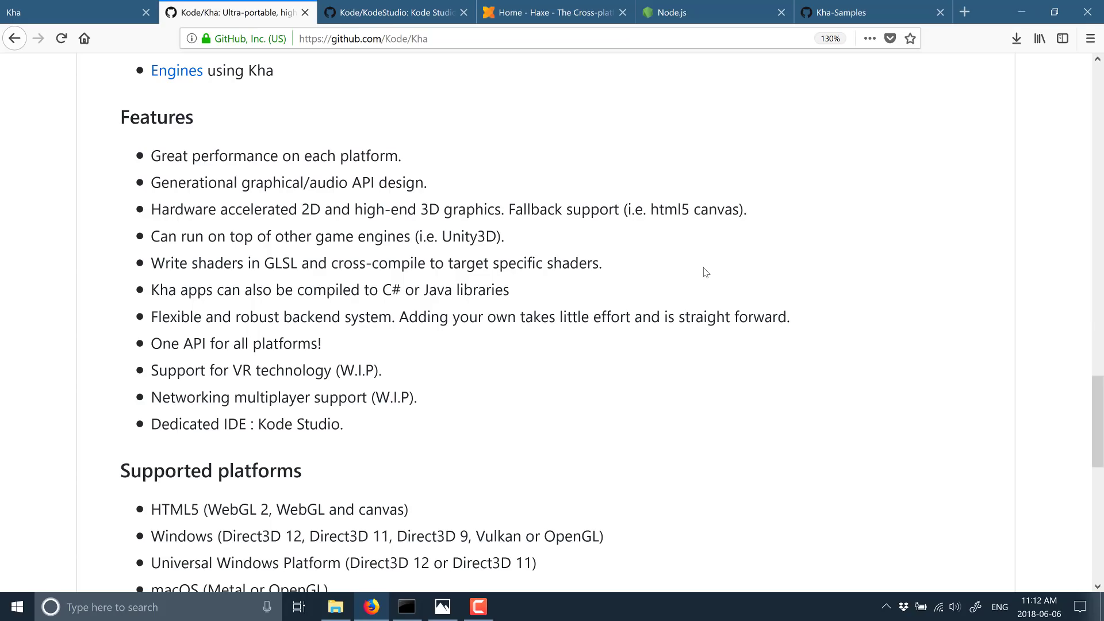
mouse_move(185, 279)
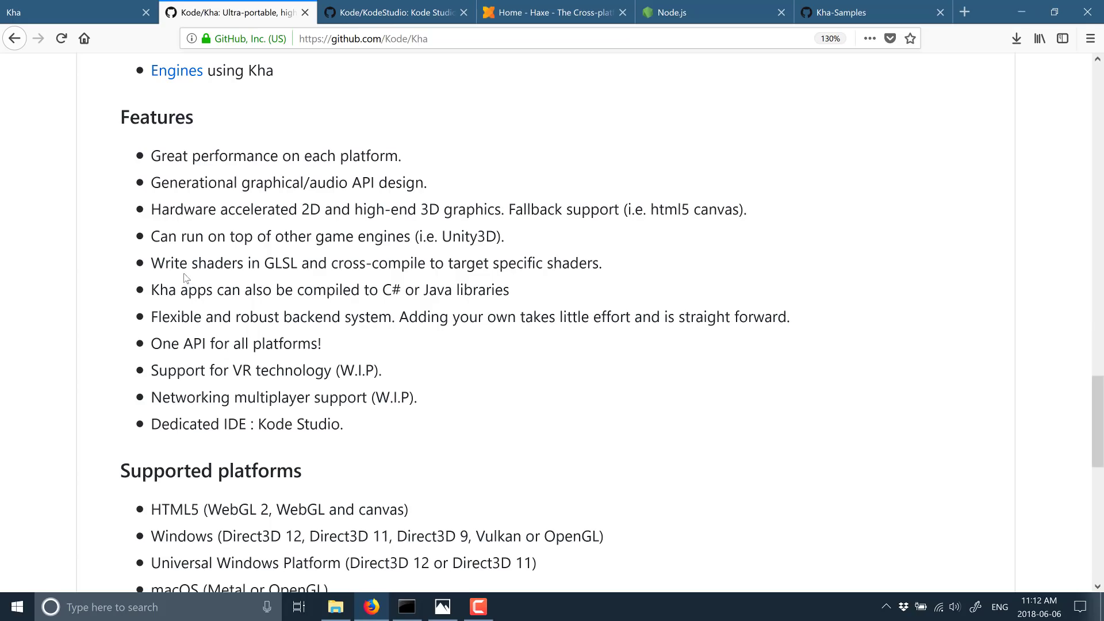
left_click_drag(188, 263, 343, 263)
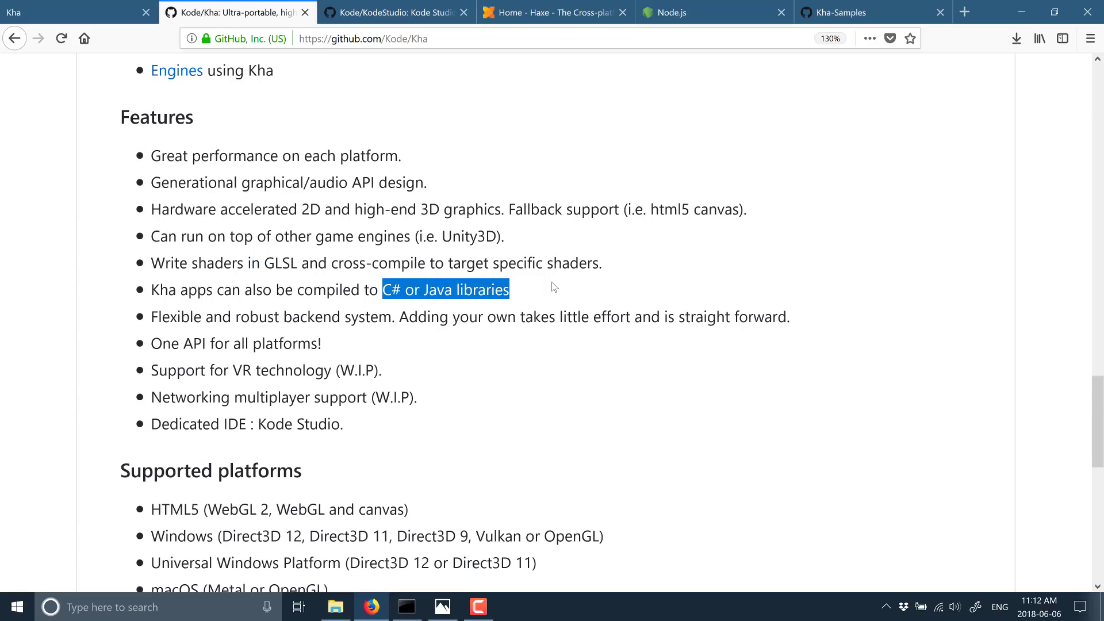
Scroll through the Kha readme's Supported platforms list, then switch to the Haxe tab.
scroll("down", 3)
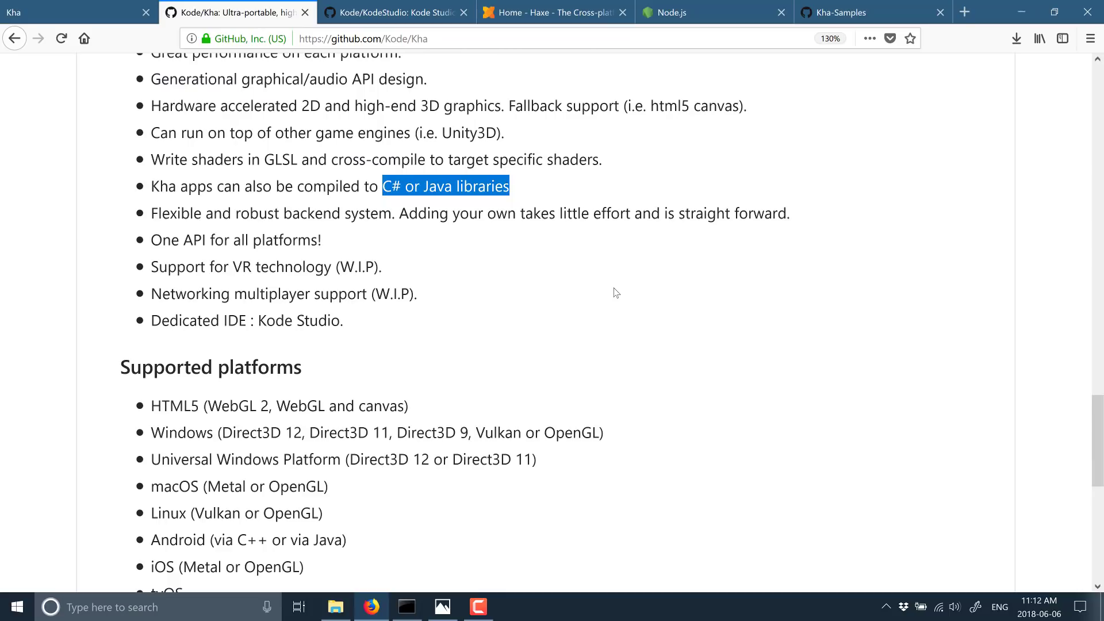
scroll("down", 3)
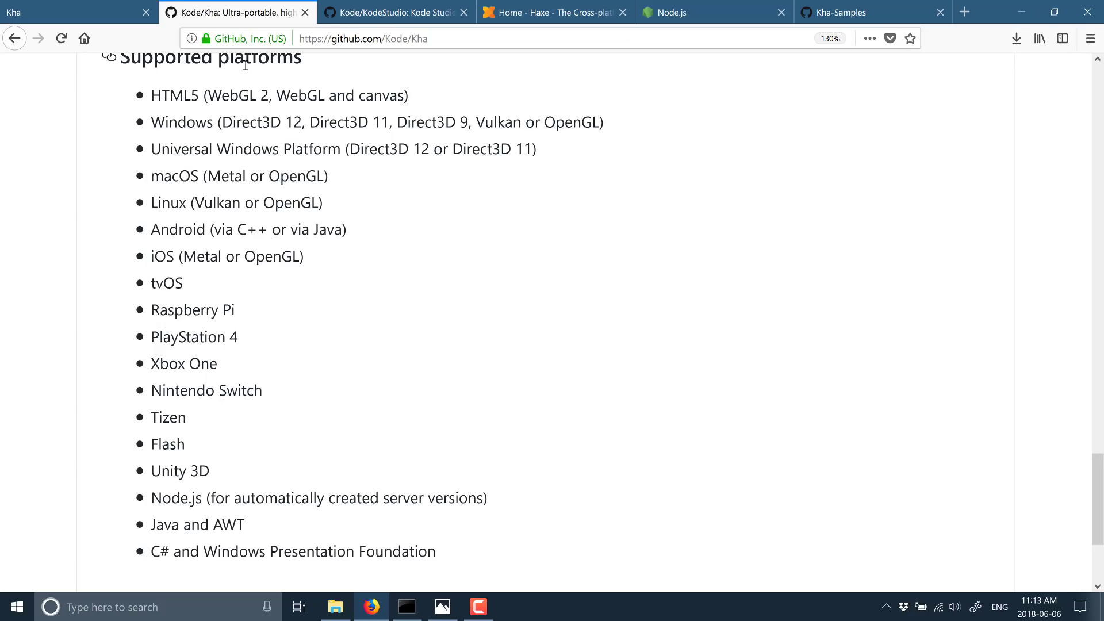
left_click(553, 12)
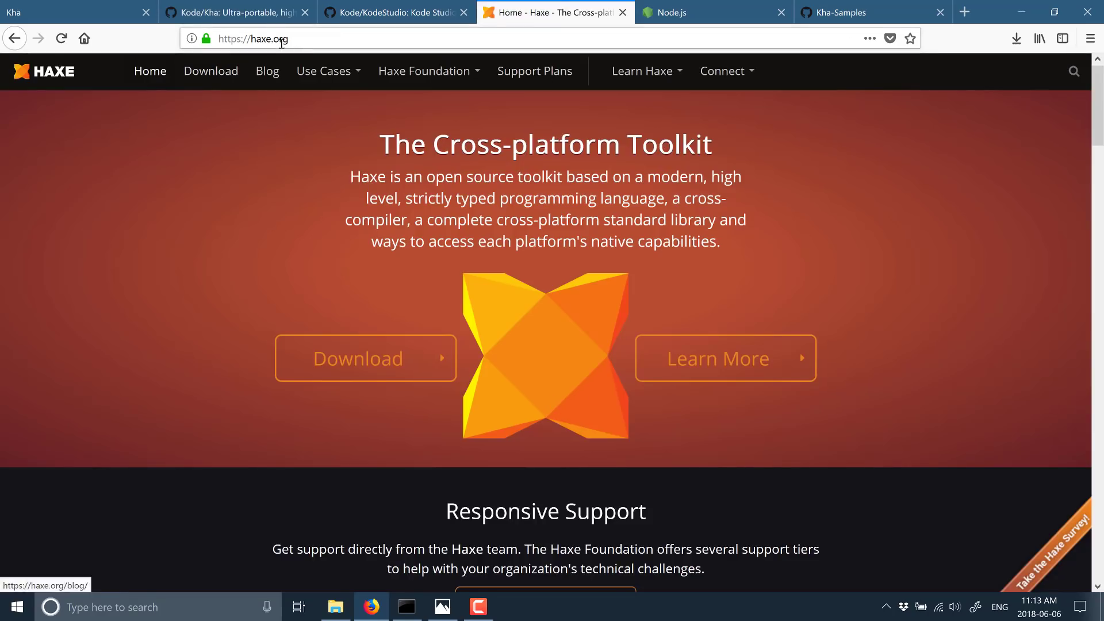
mouse_move(415, 293)
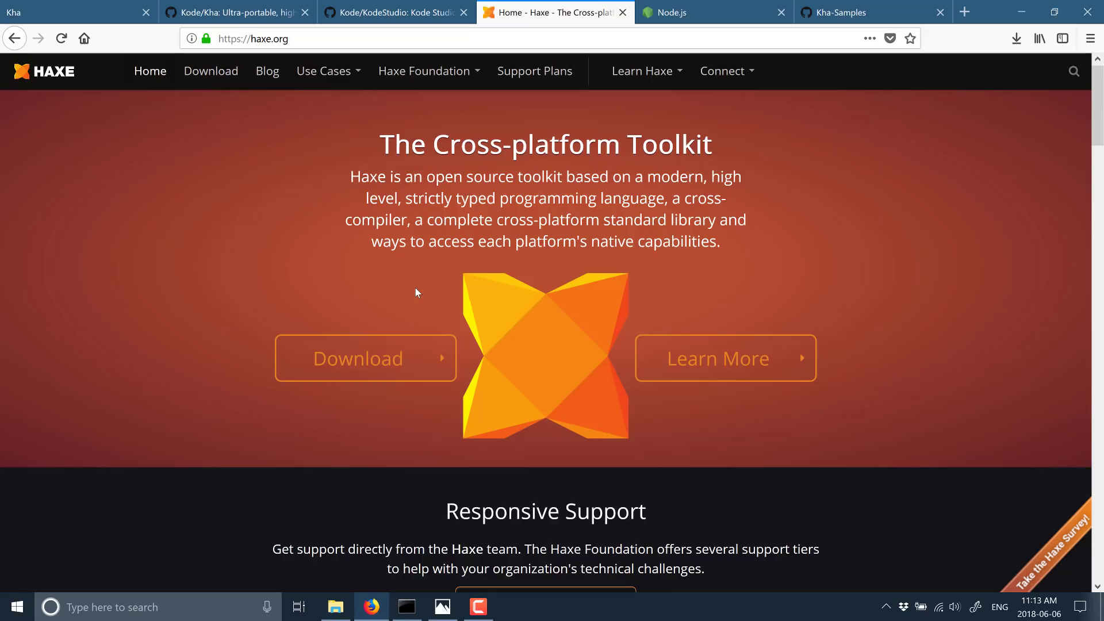
View the Node.js tab, then move to the Kode/KodeStudio GitHub tab.
left_click(713, 12)
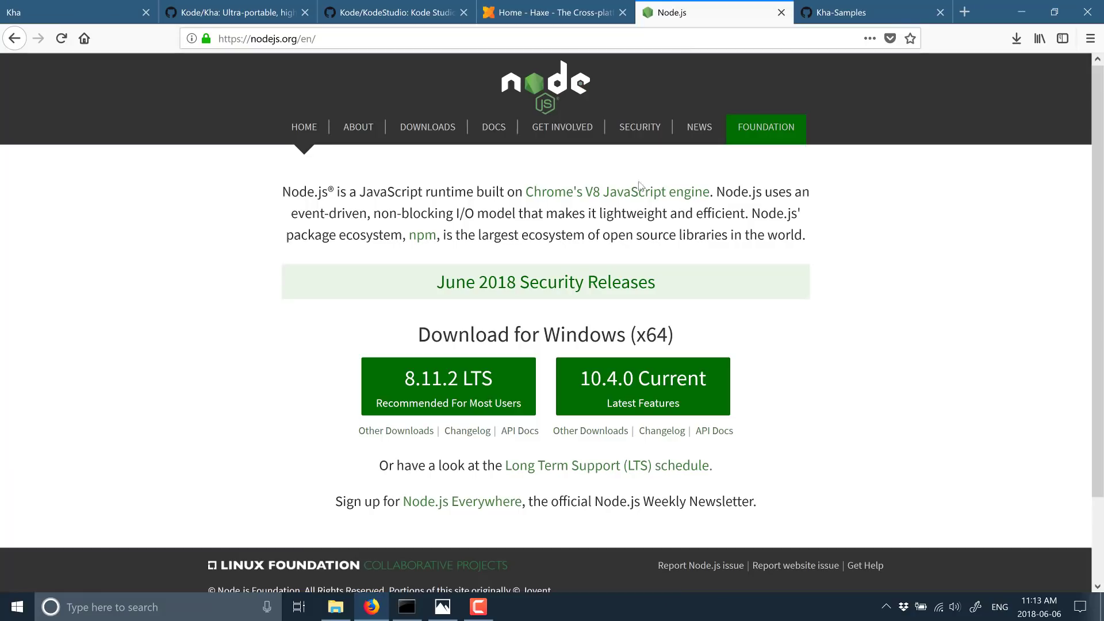
mouse_move(664, 220)
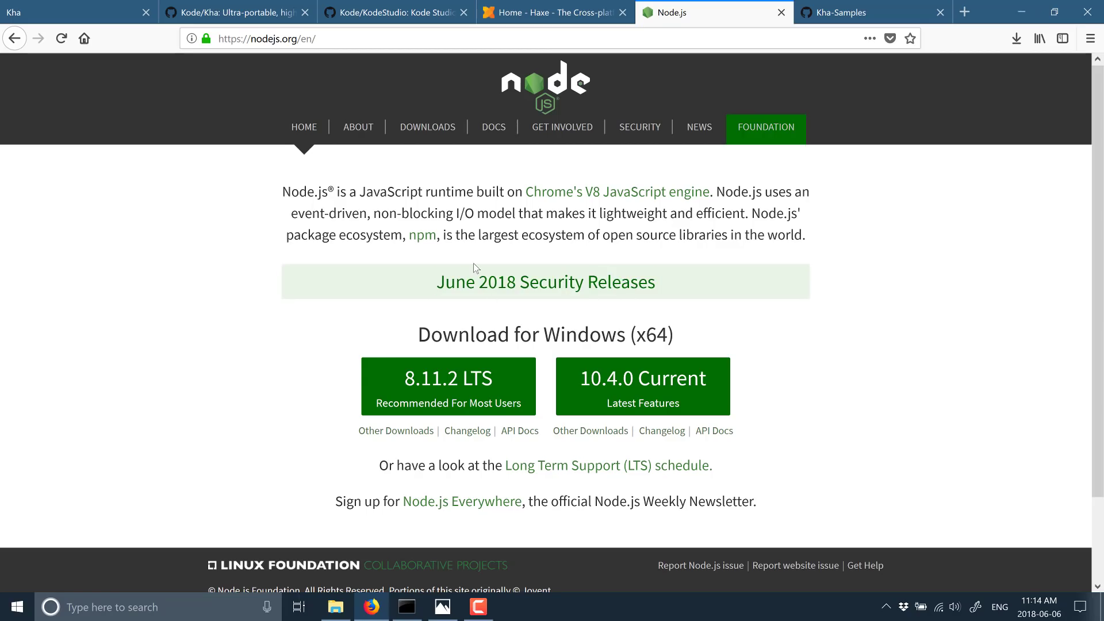
mouse_move(62, 135)
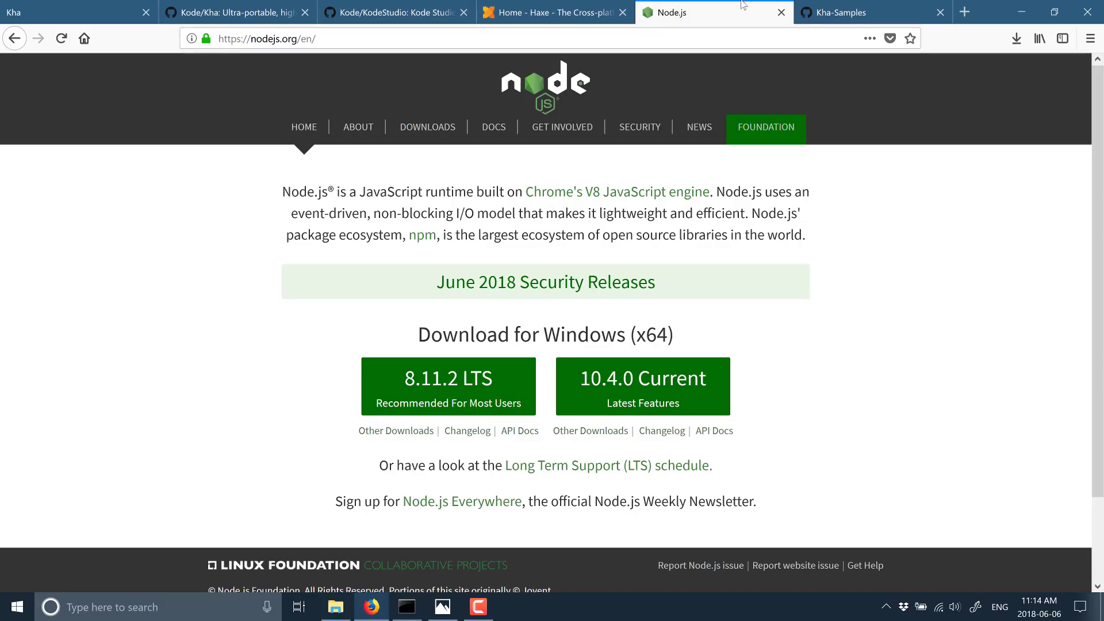
left_click(395, 12)
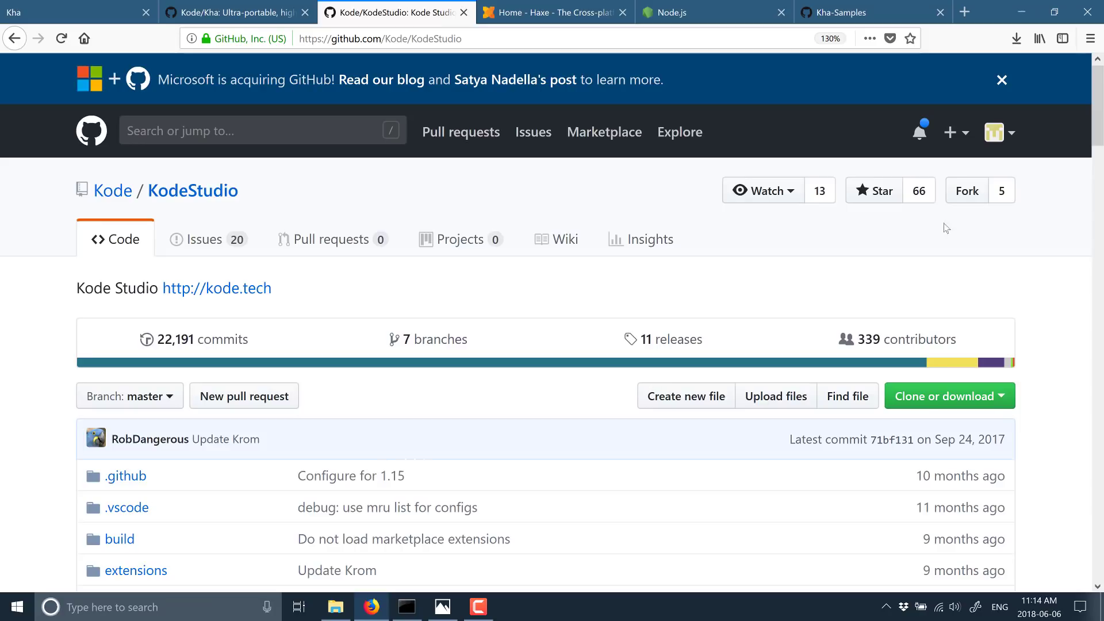
mouse_move(609, 321)
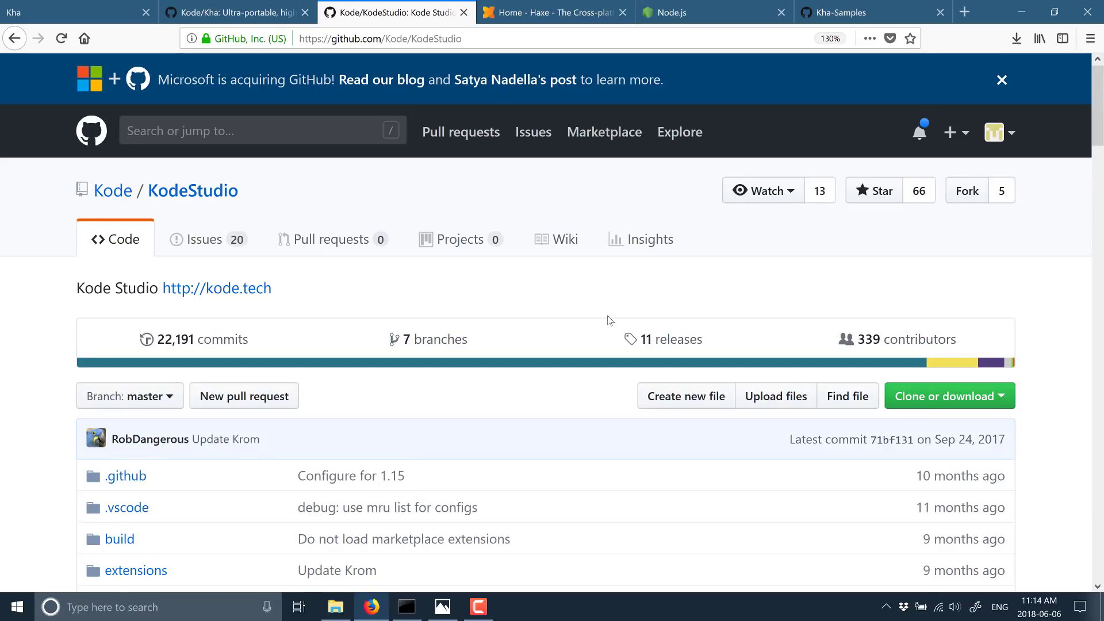
scroll("down", 3)
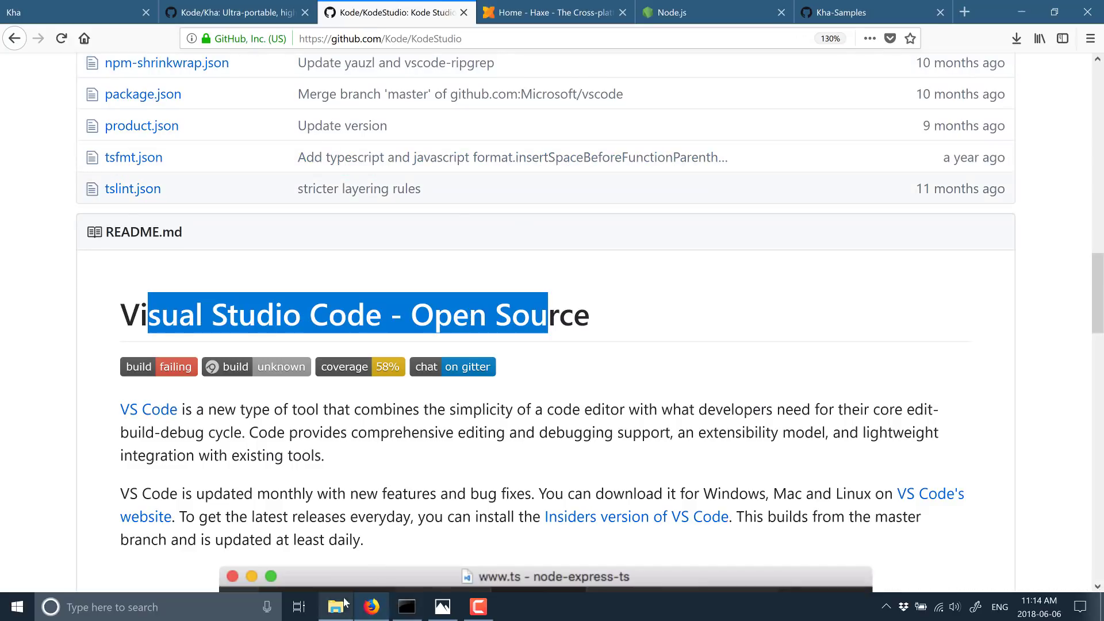
Launch Kode Studio.exe from the KodeStudio-win32 folder and maximize its window.
left_click(336, 606)
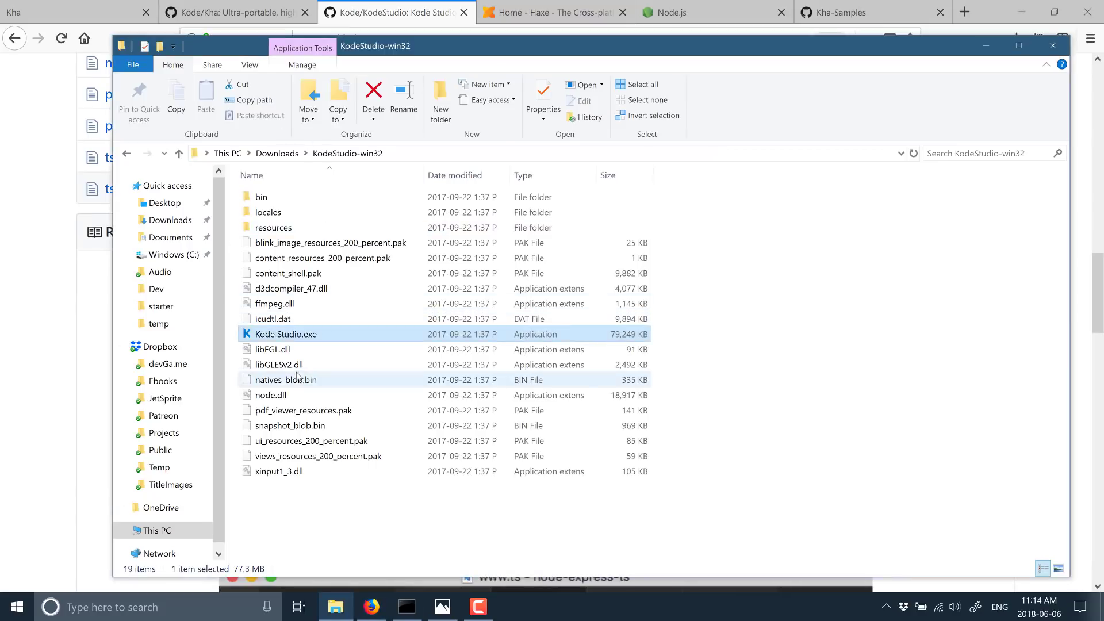
double_click(285, 333)
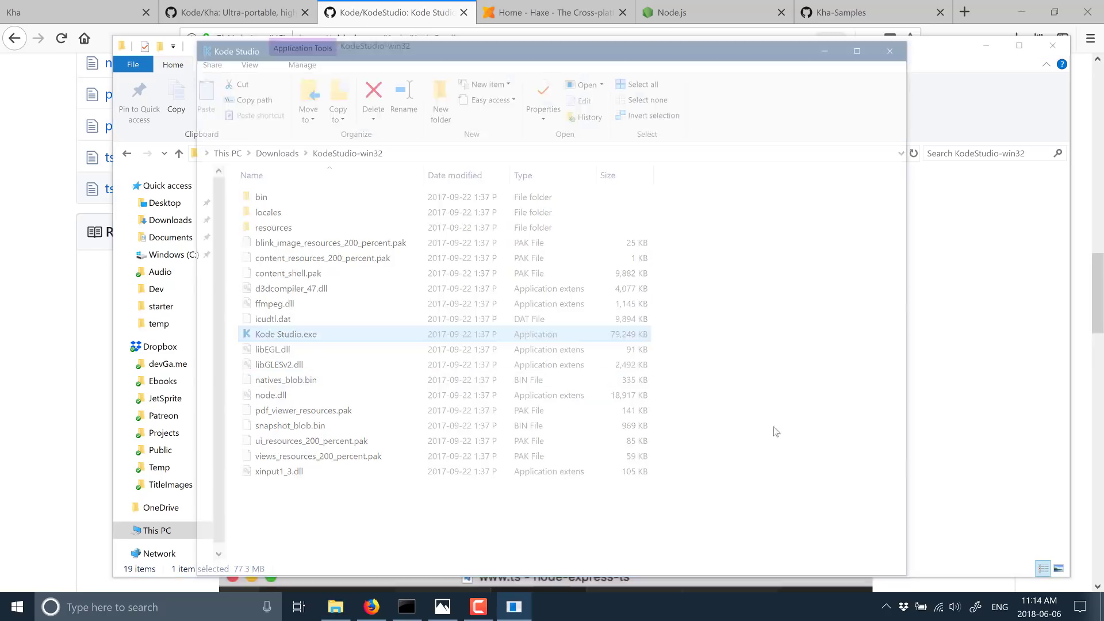
double_click(286, 334)
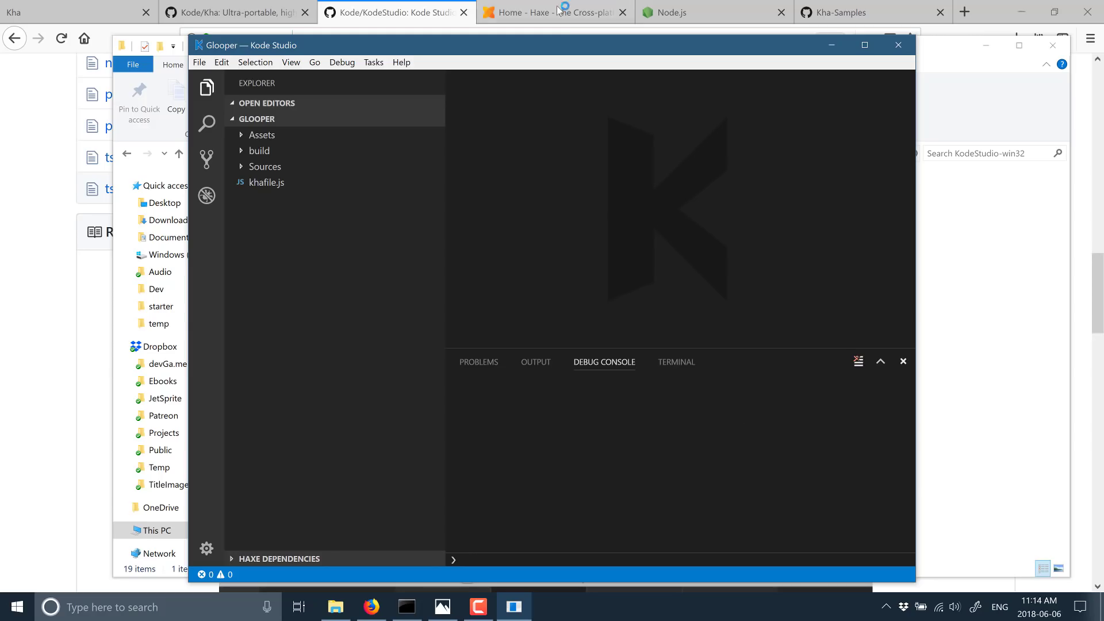
left_click(863, 45)
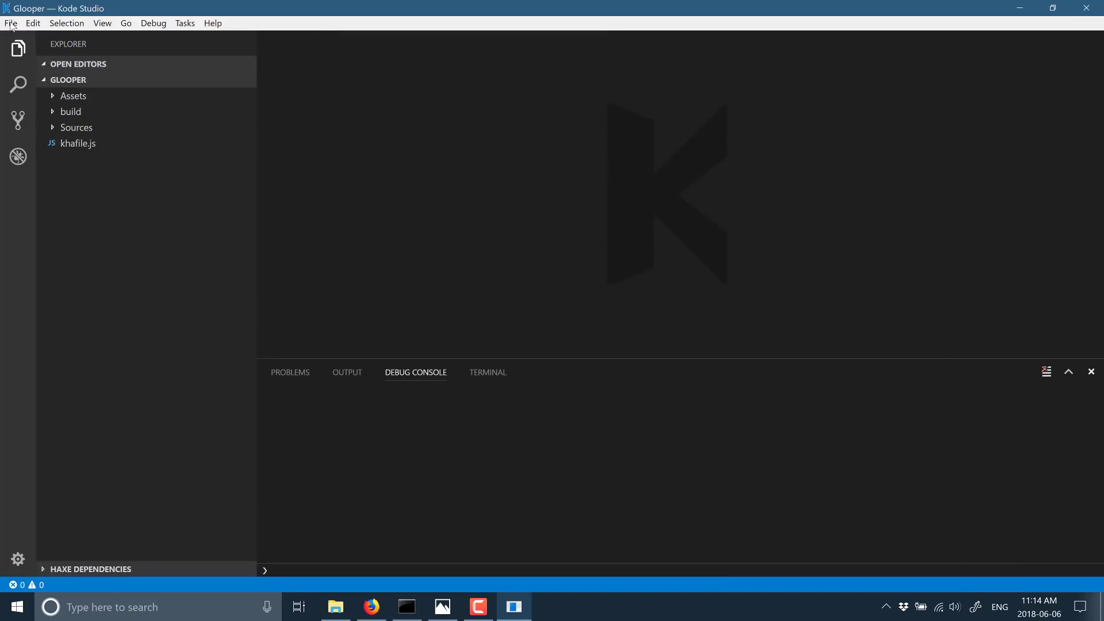
Create a new folder 'Resgoofalrg' under C:\temp and open it as the workspace.
left_click(11, 23)
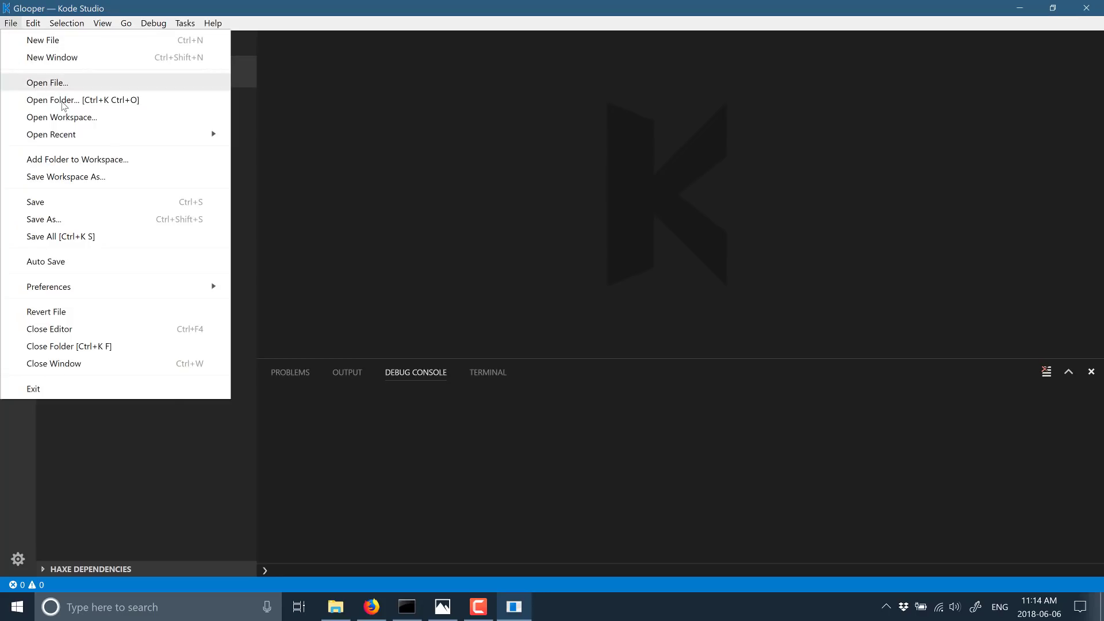
left_click(51, 100)
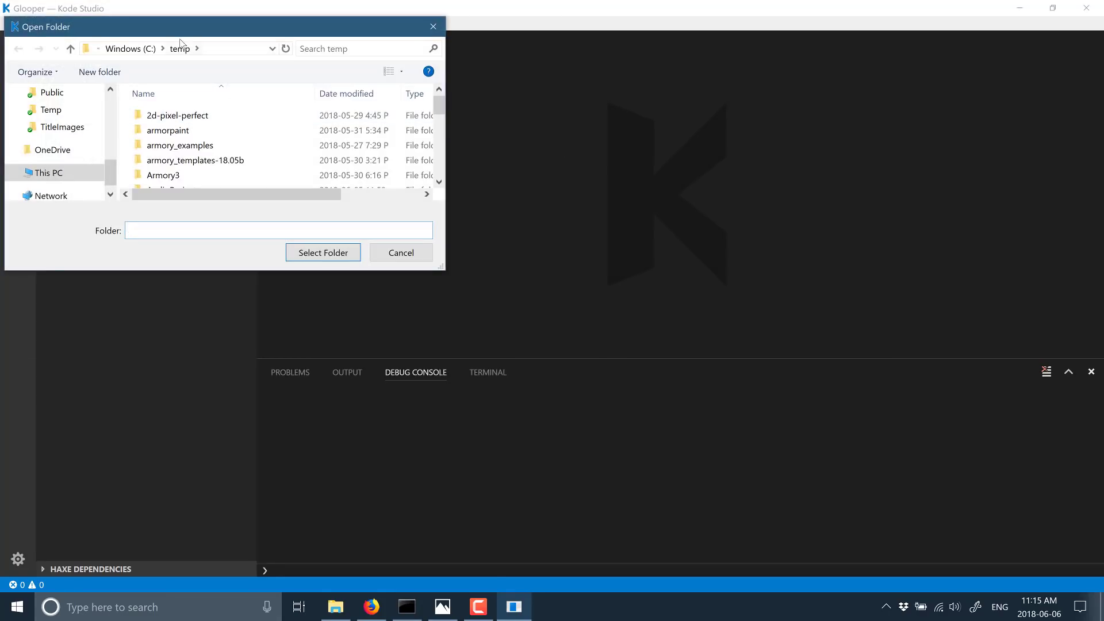
left_click(99, 72)
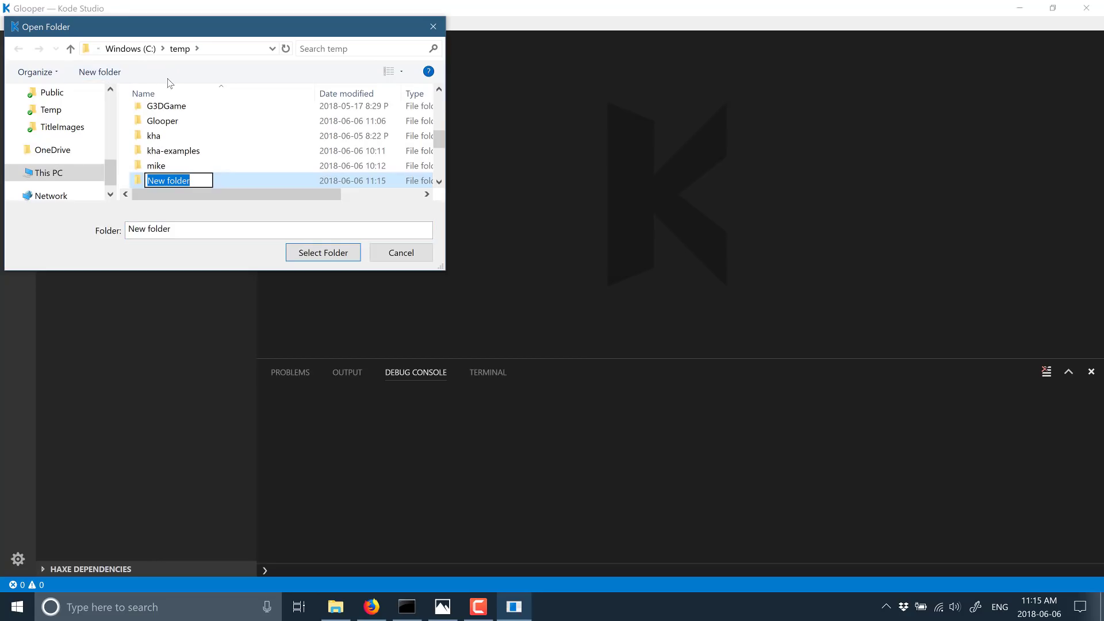
type("Res")
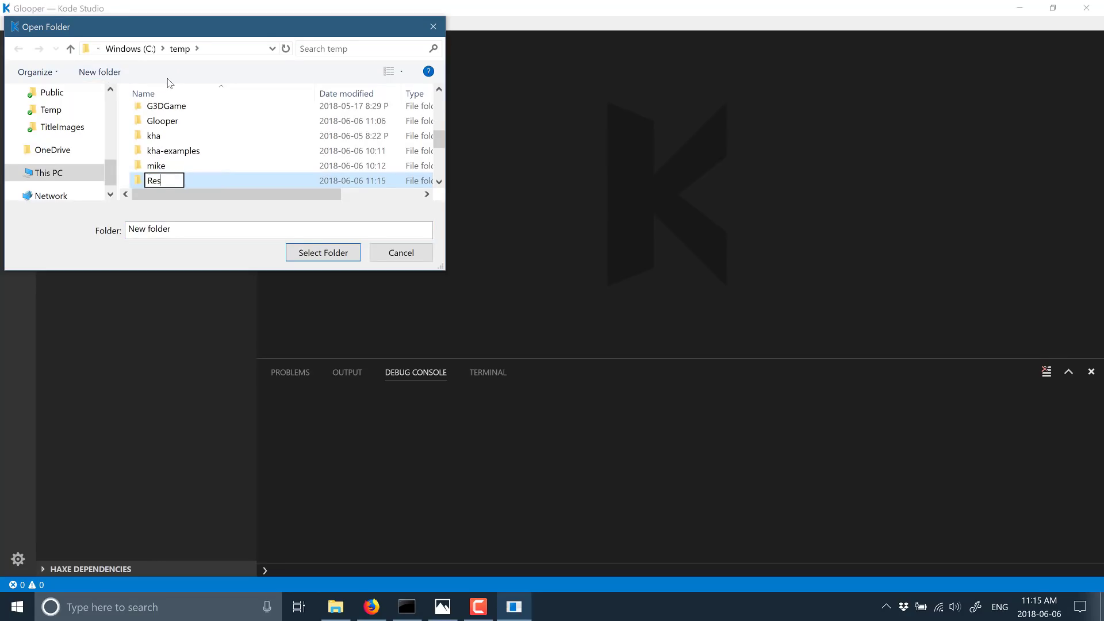
type("goof")
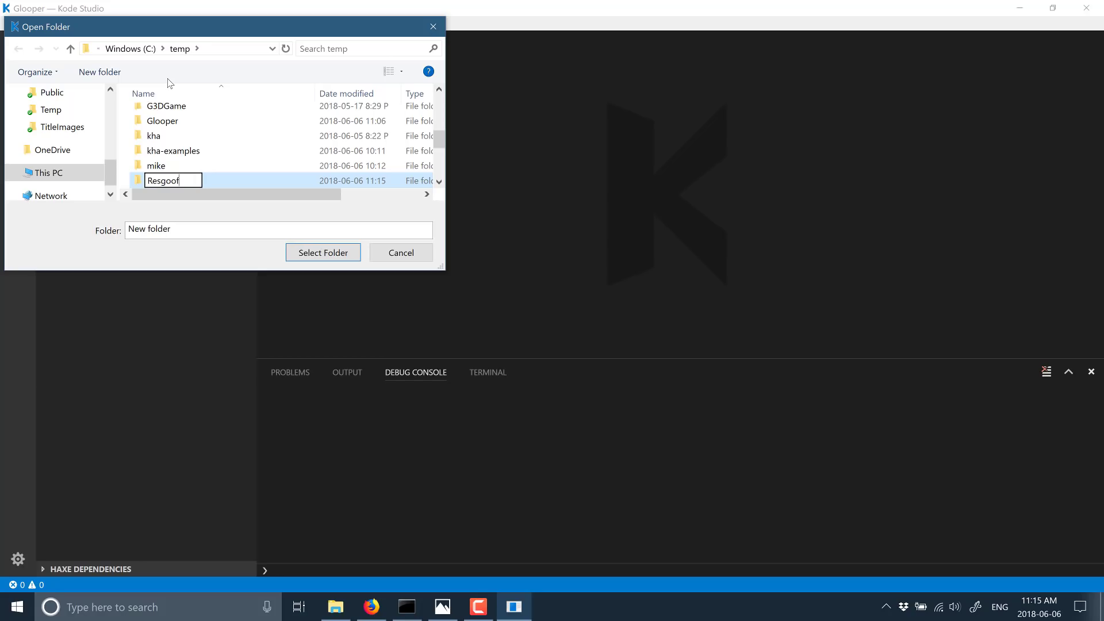
type("alrg")
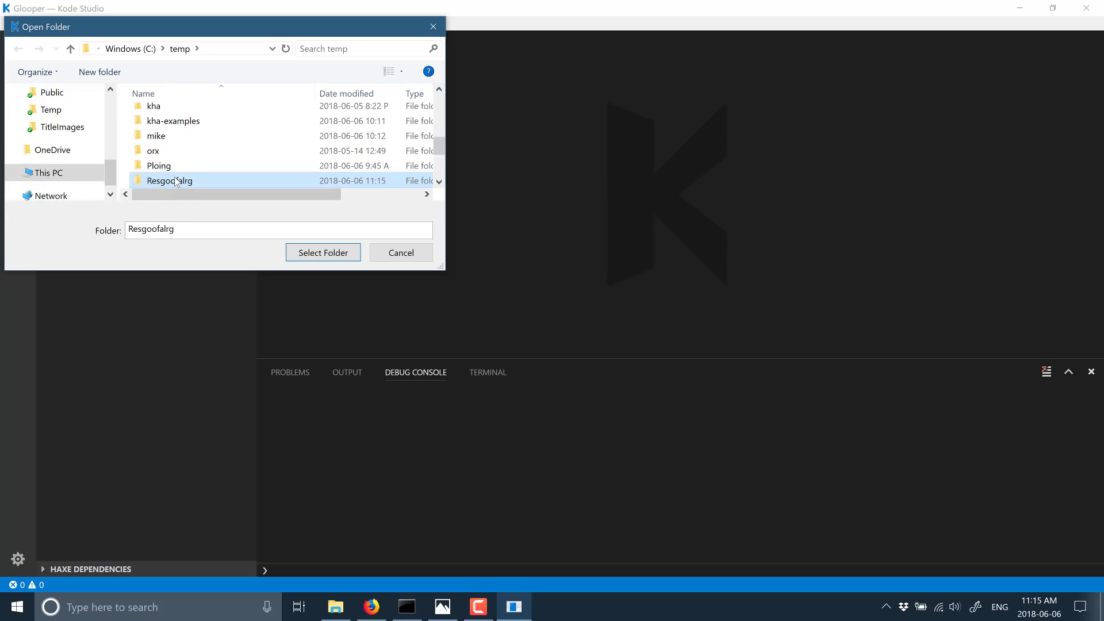
double_click(169, 180)
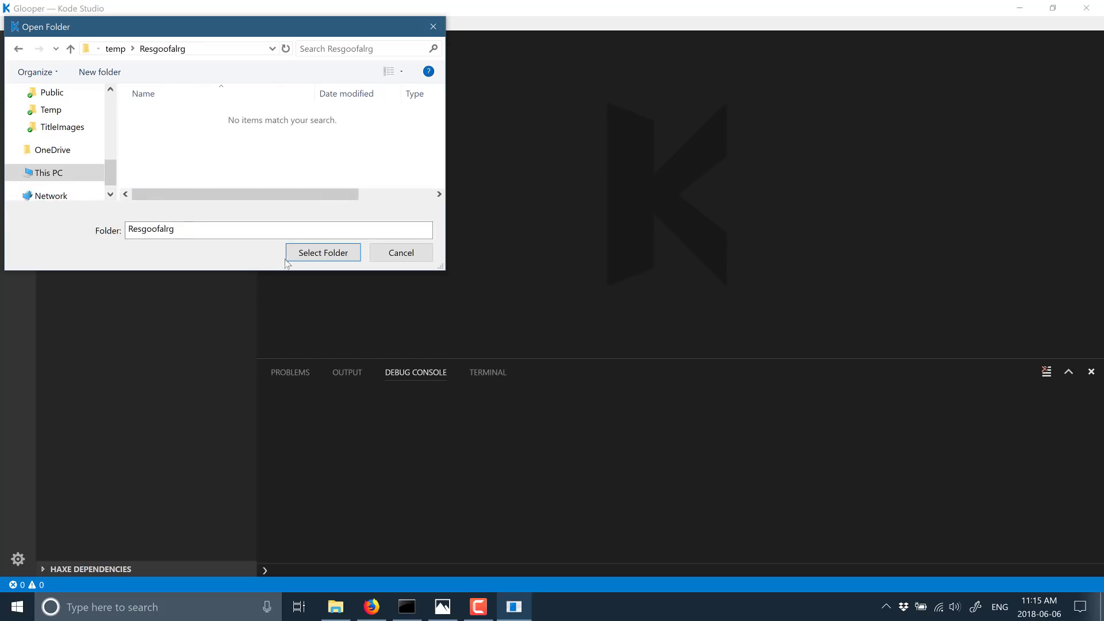
left_click(323, 253)
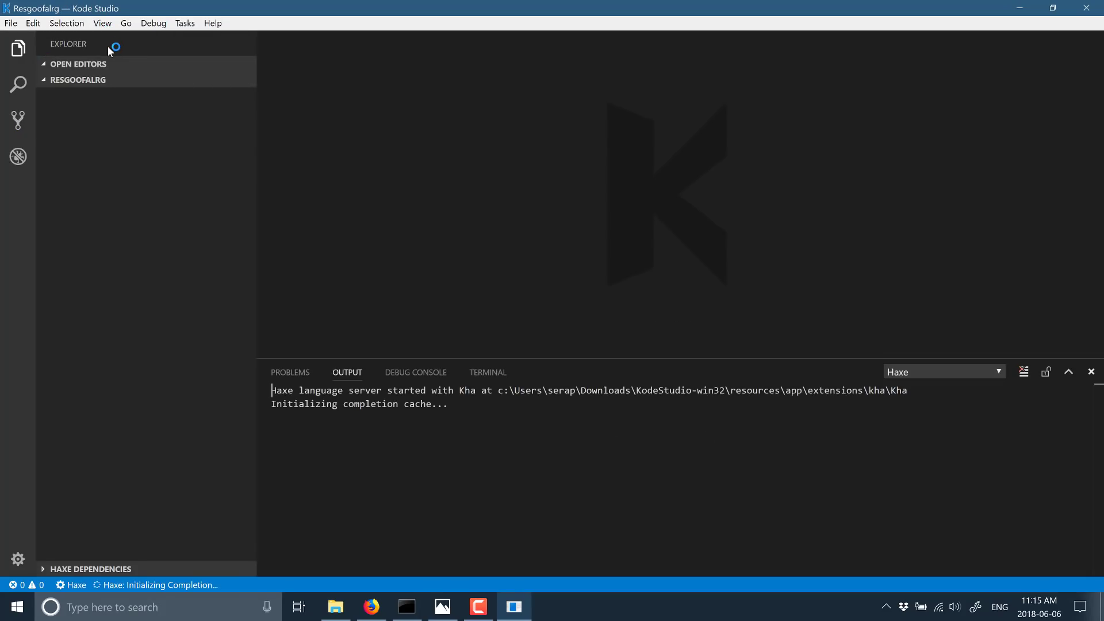
mouse_move(415, 171)
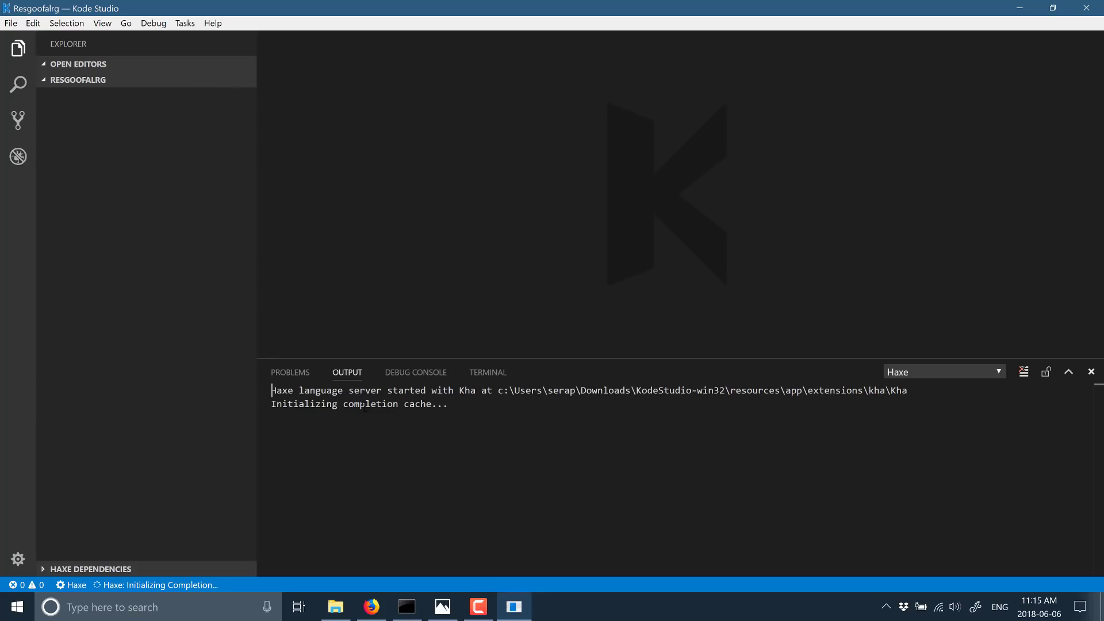
Run Init Kha Project from the Command Palette to generate Assets, Sources and khafile.js.
left_click_drag(338, 404, 448, 403)
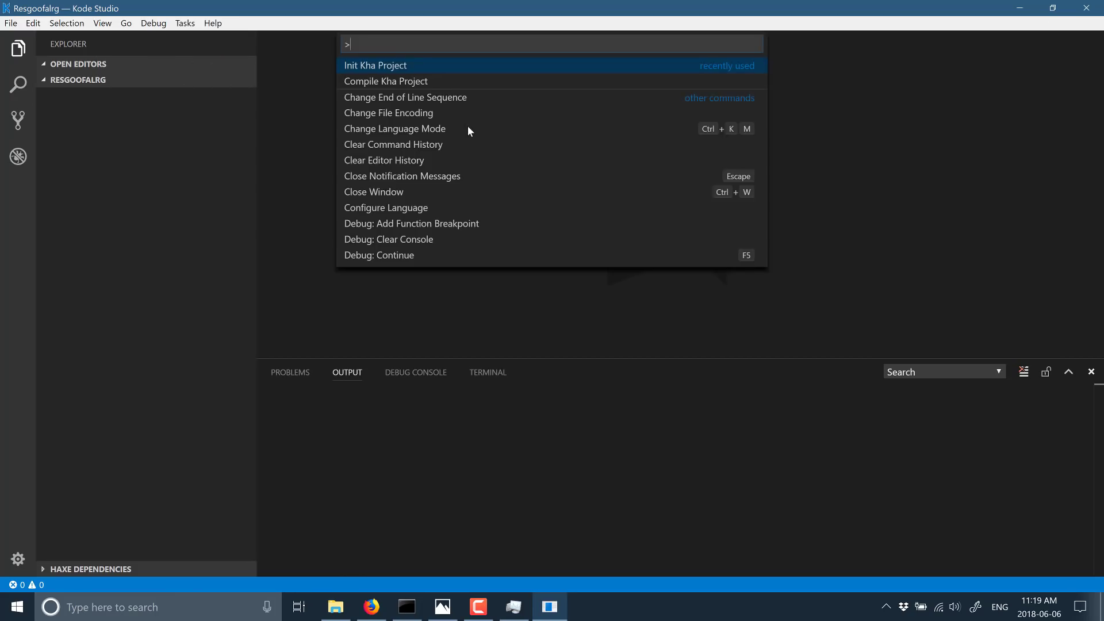
mouse_move(405, 119)
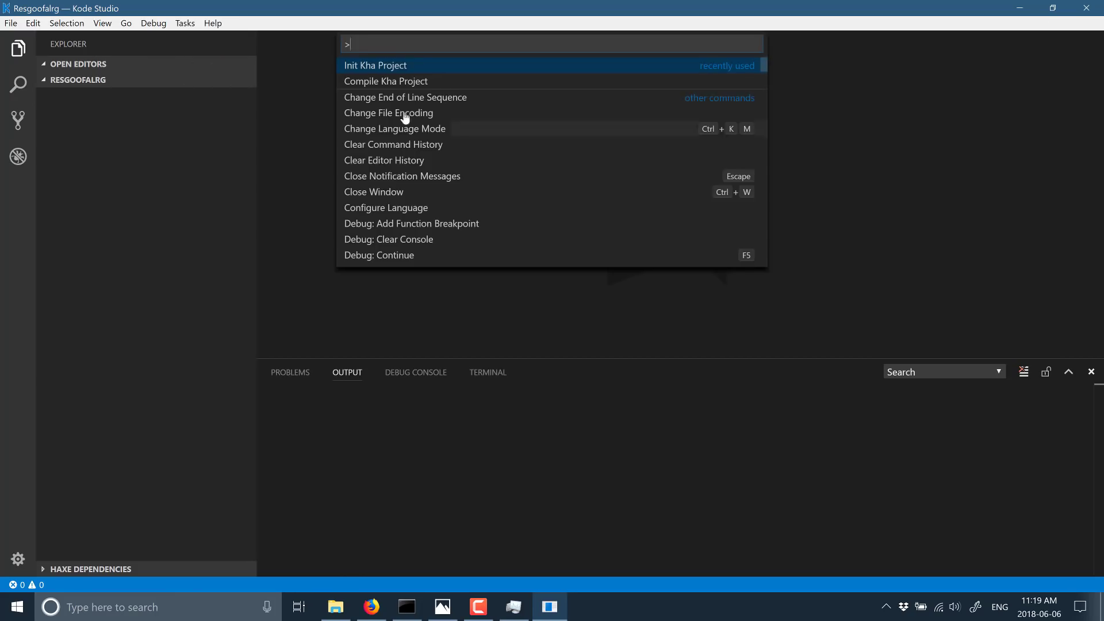
mouse_move(358, 76)
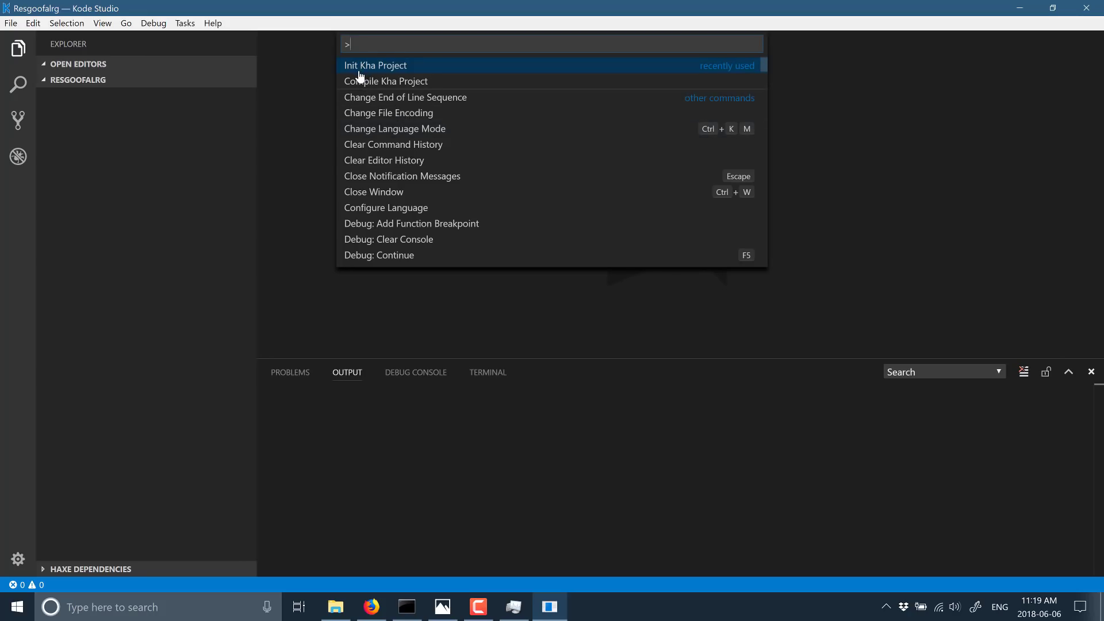
type("kha")
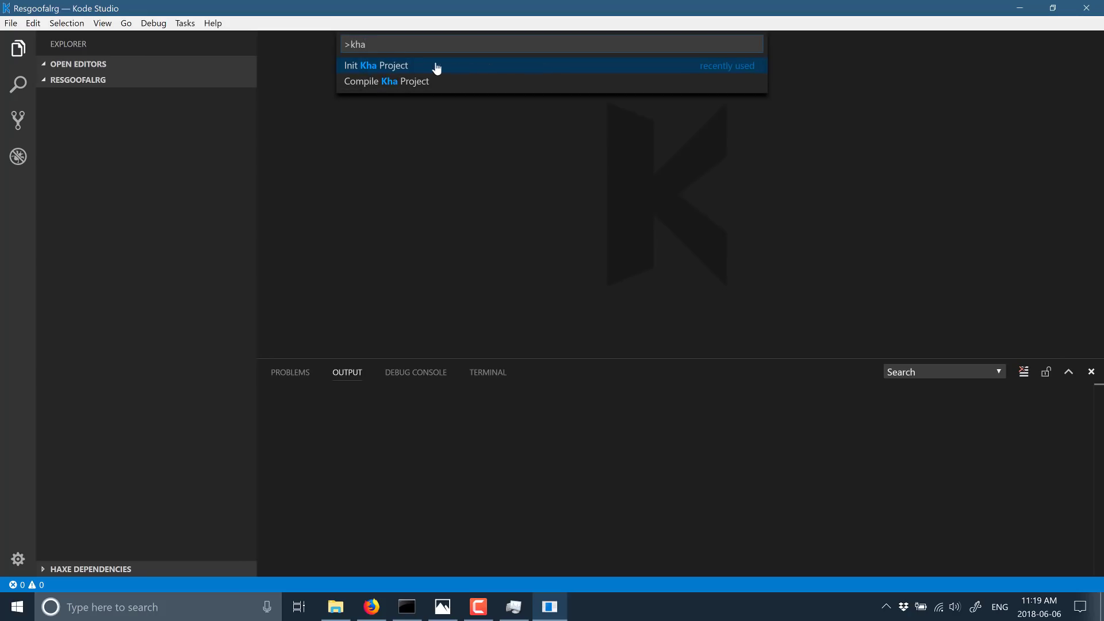
left_click(376, 65)
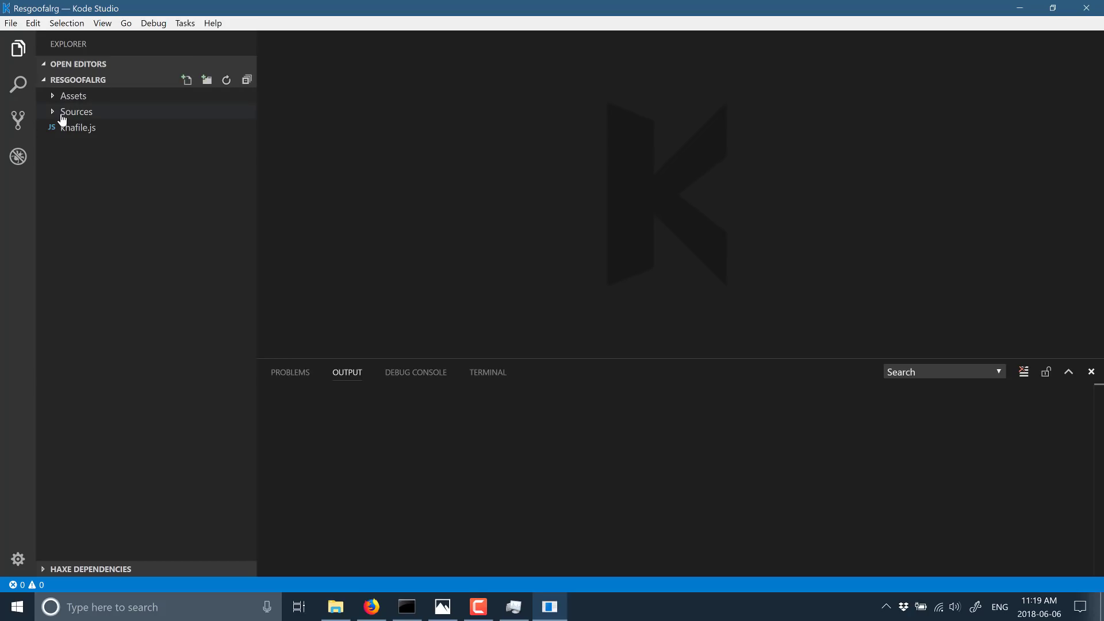
Expand the Sources folder and open Main.hx and Project.hx in the editor.
left_click(76, 111)
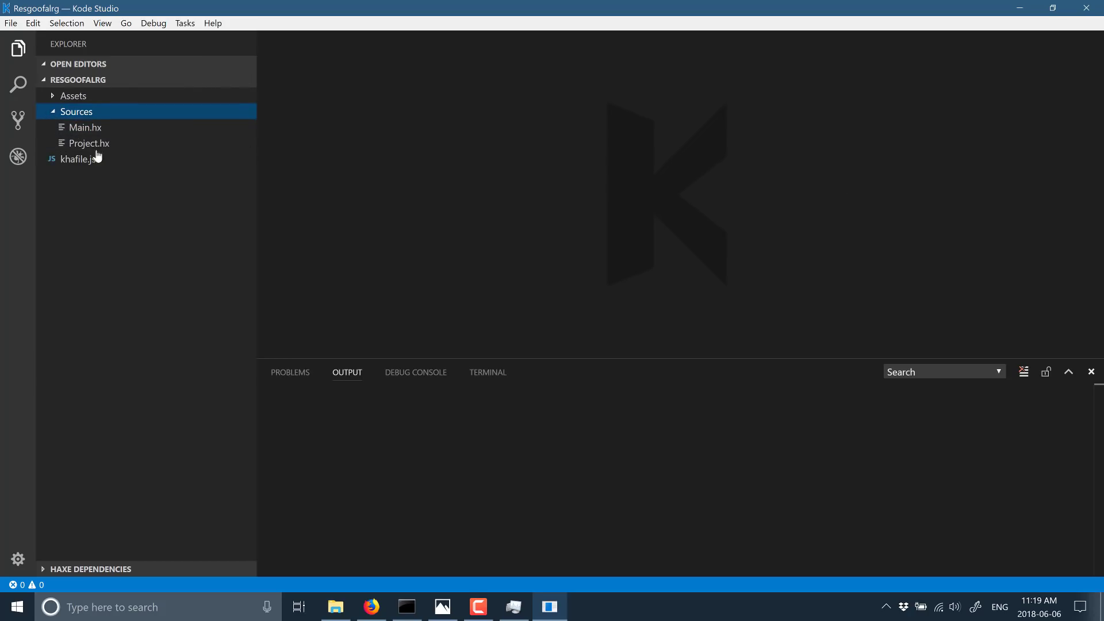
double_click(86, 128)
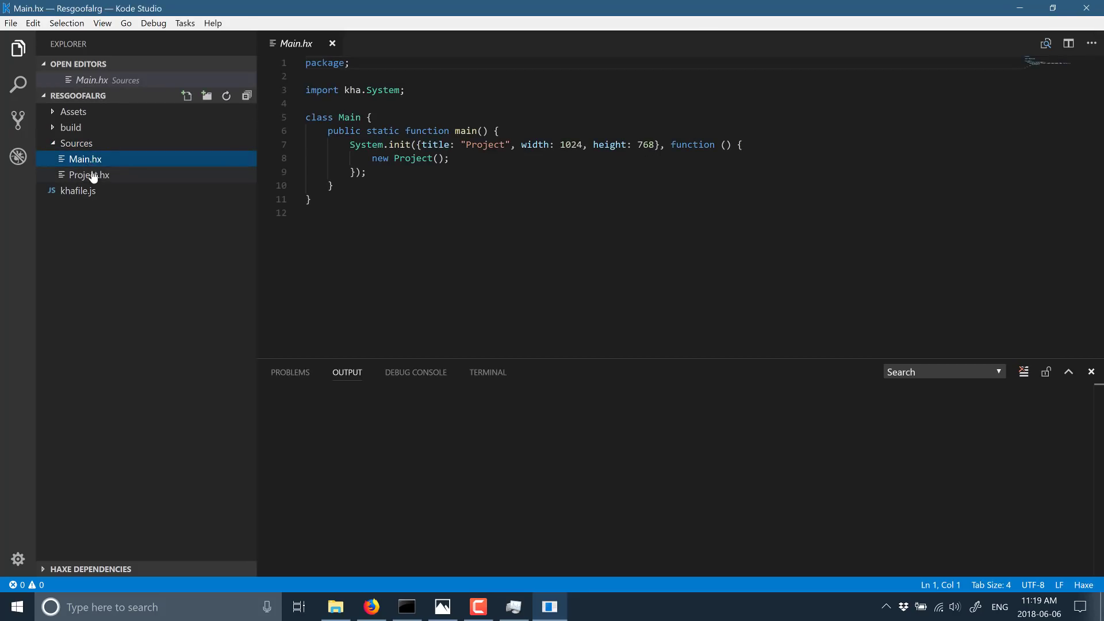
double_click(90, 174)
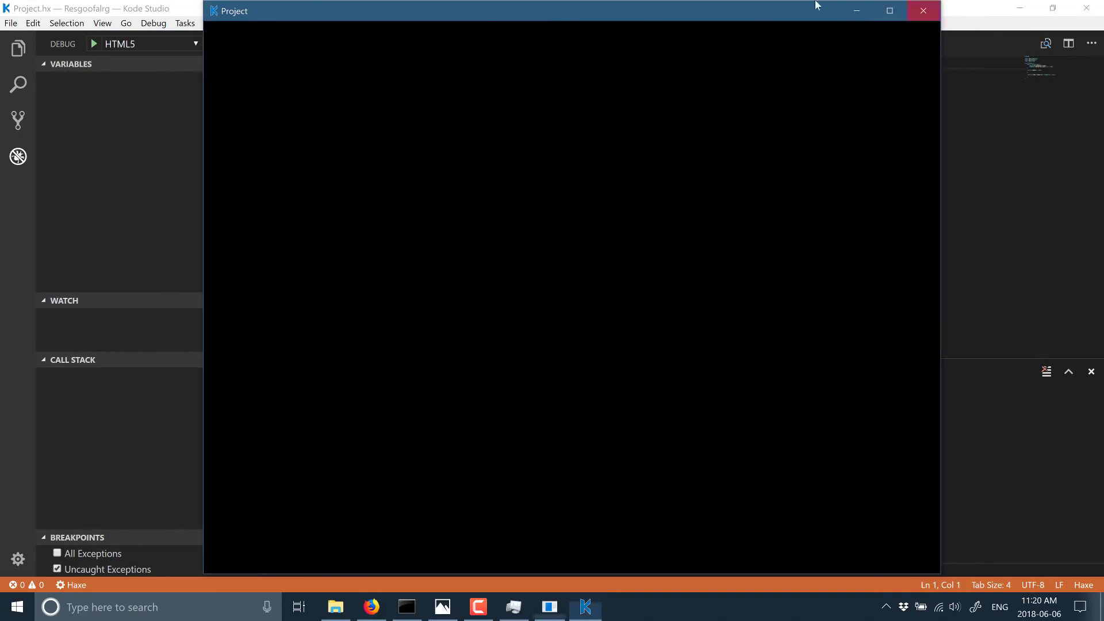
Close the running Project window and return to Main.hx via the Explorer sidebar.
left_click(922, 9)
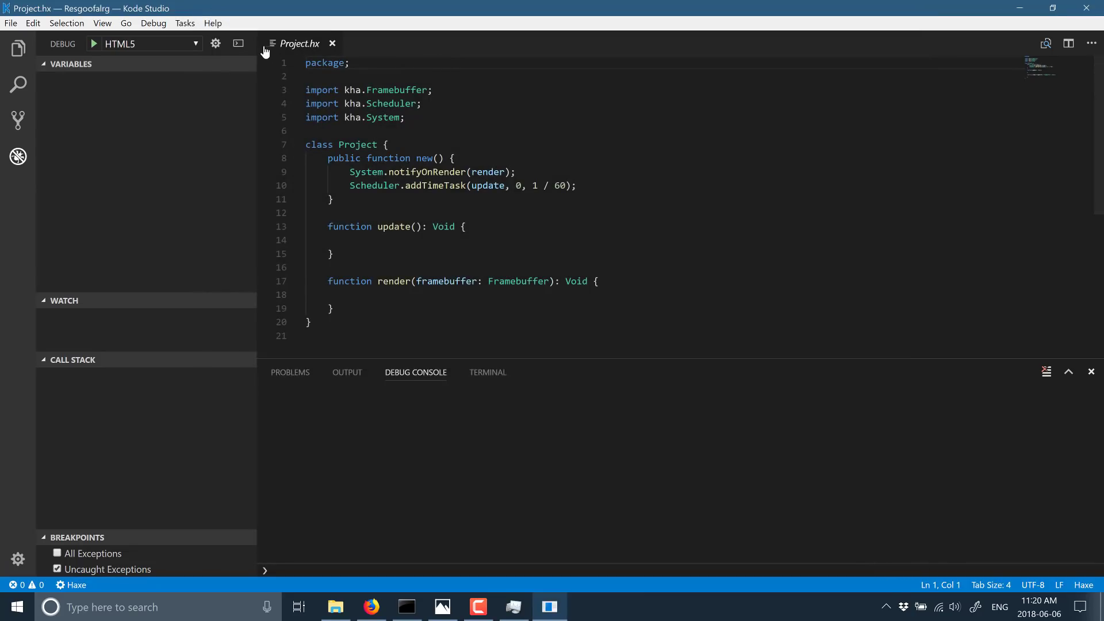
mouse_move(91, 65)
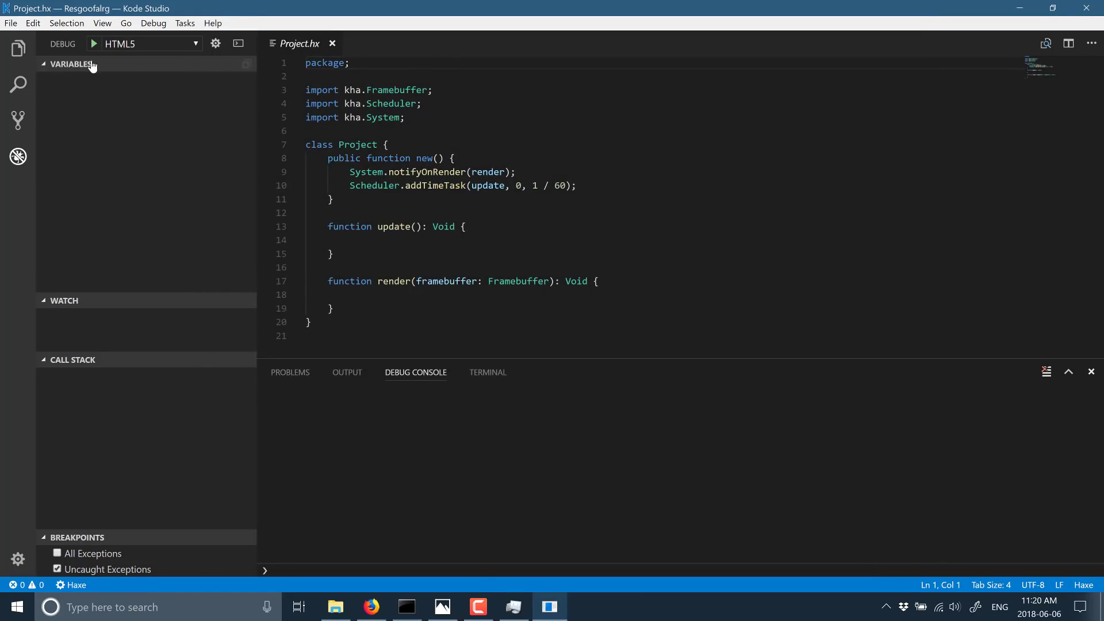
left_click(17, 48)
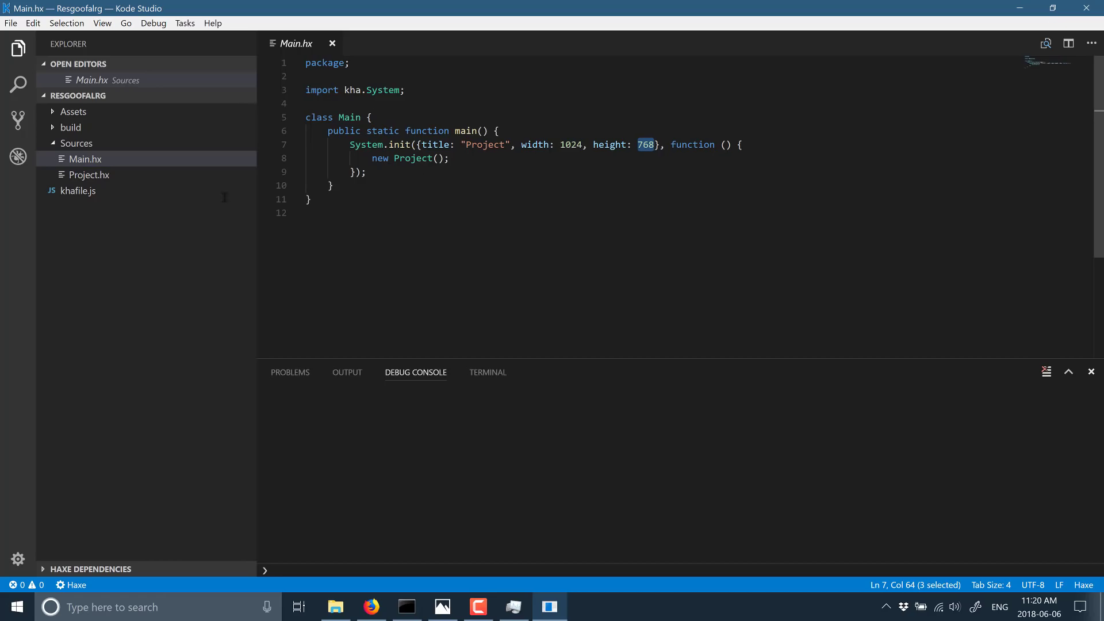
left_click(266, 173)
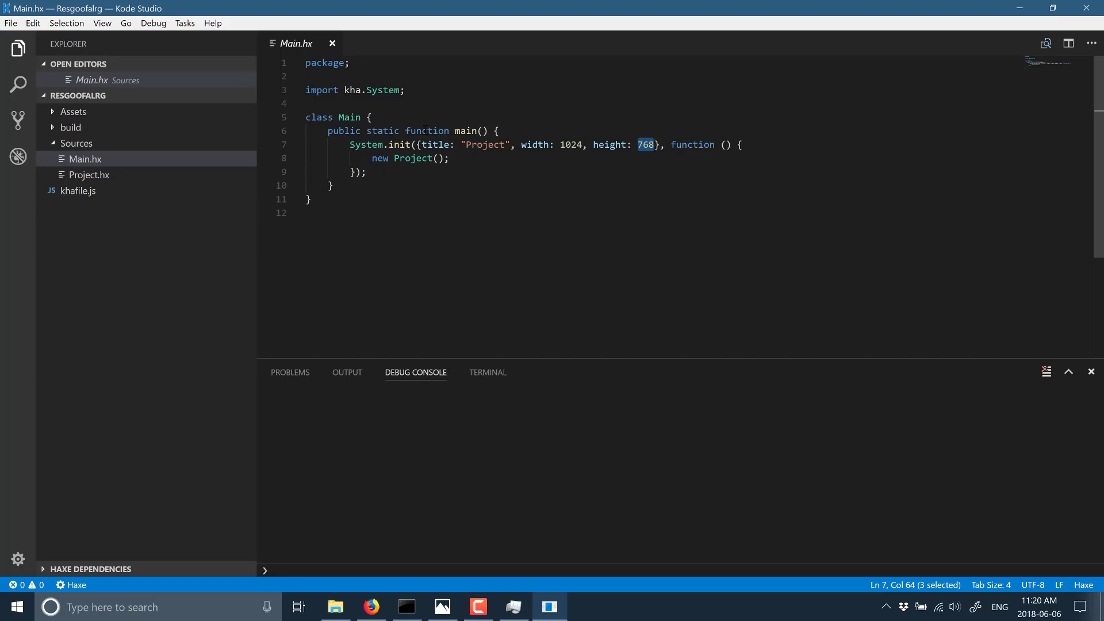
Run Compile Kha Project from the Command Palette and scroll its target platform list.
type("kh")
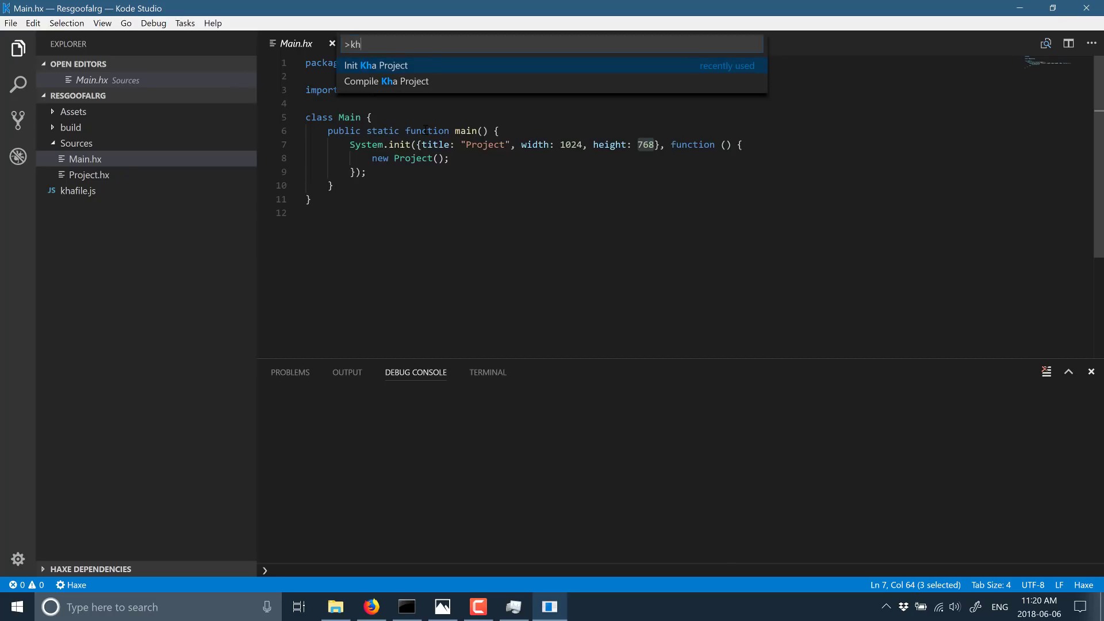
type("a")
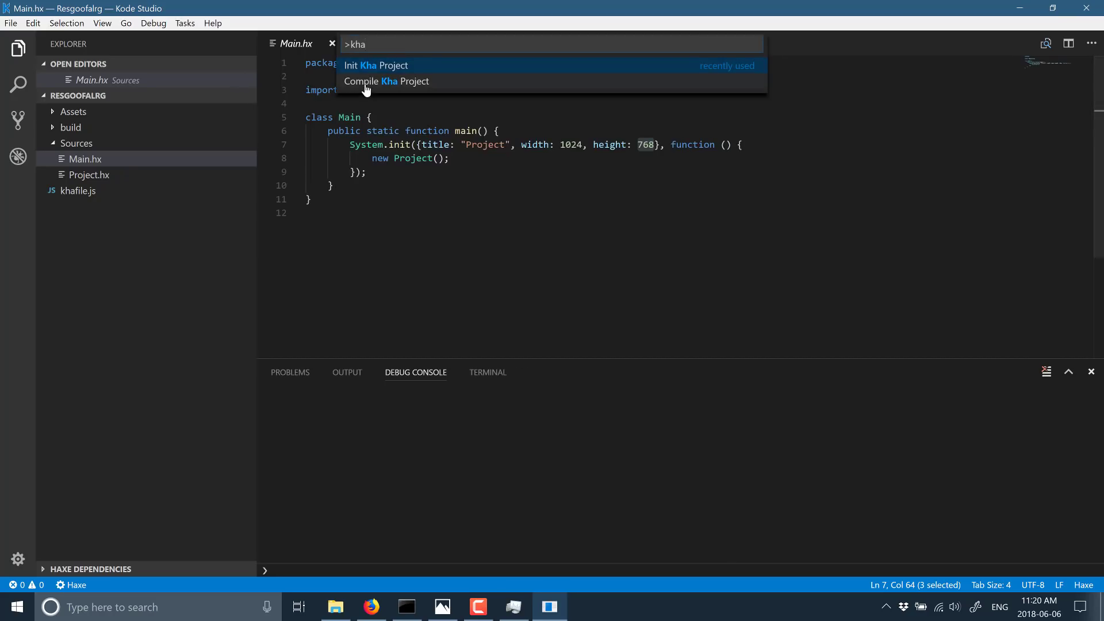
left_click(376, 65)
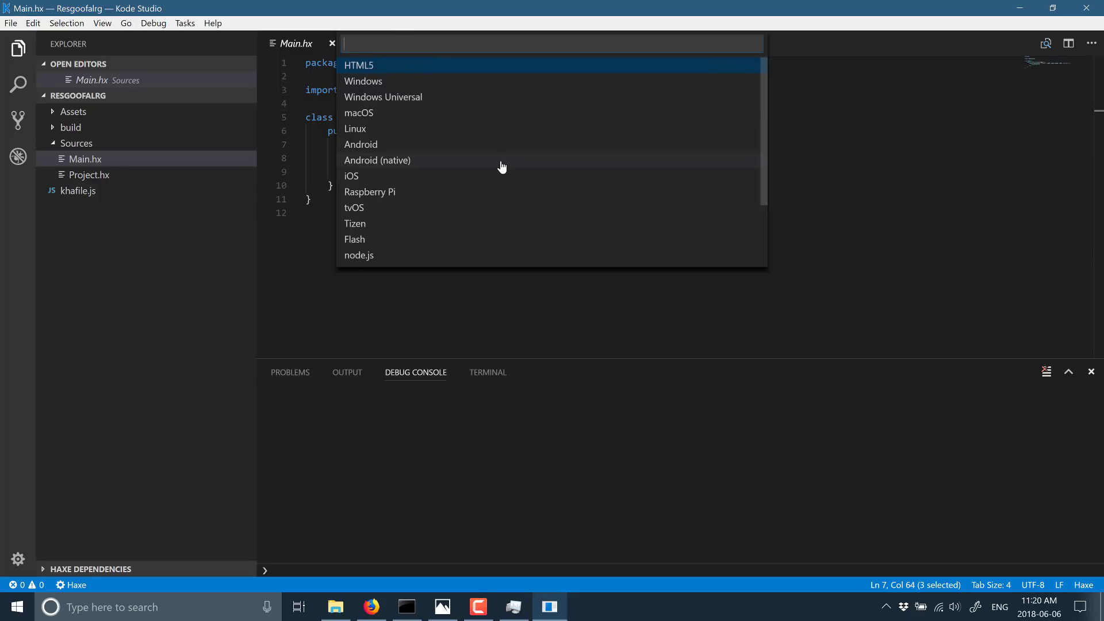
scroll("down", 3)
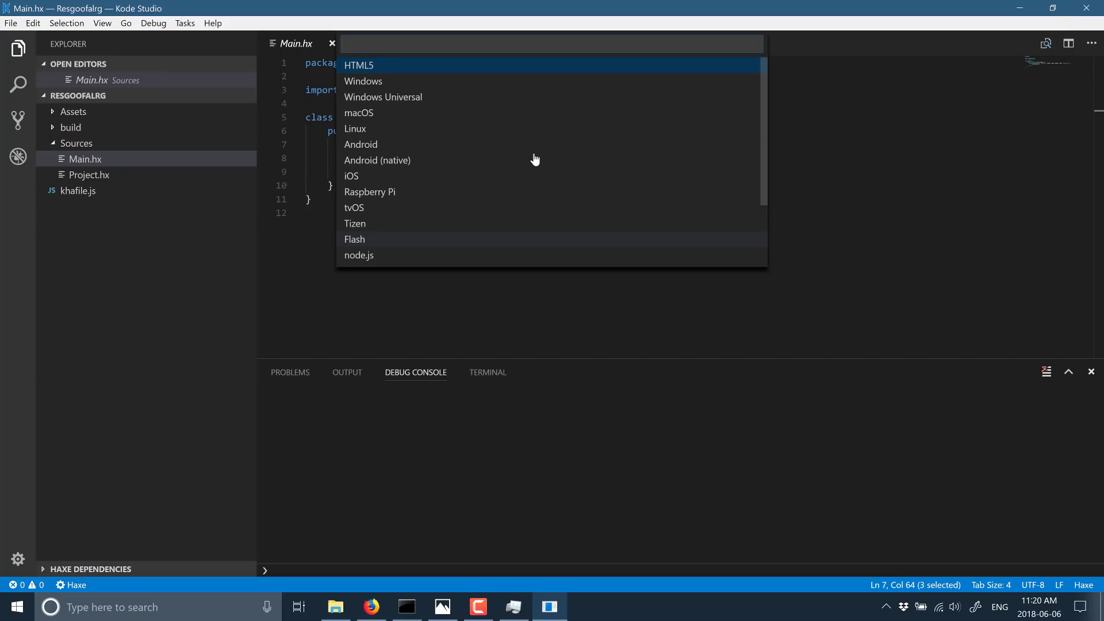
mouse_move(411, 164)
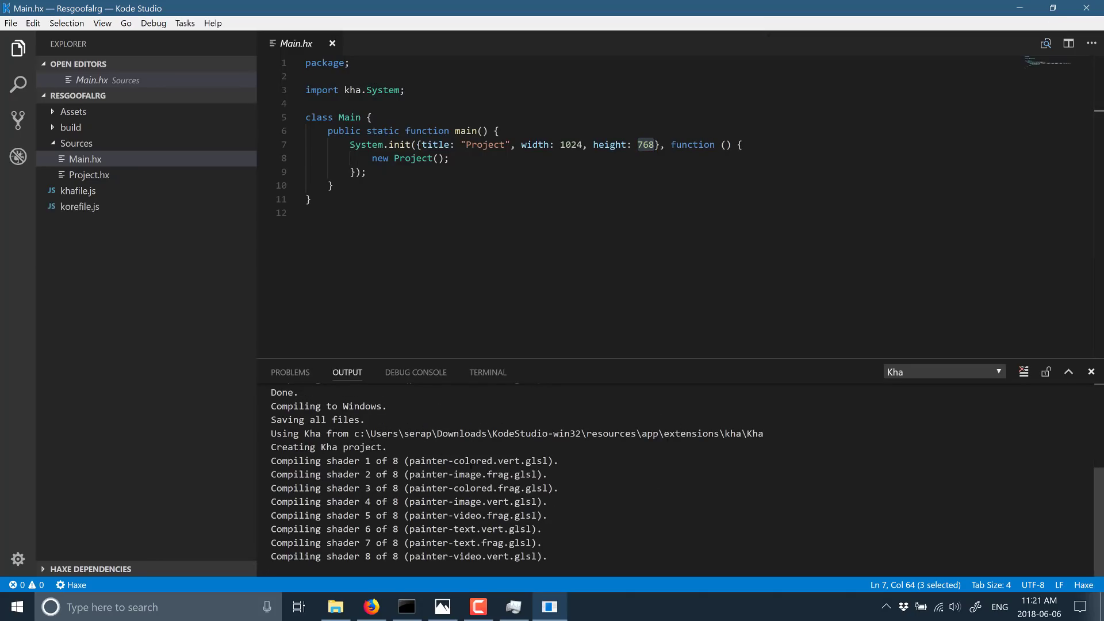
mouse_move(708, 485)
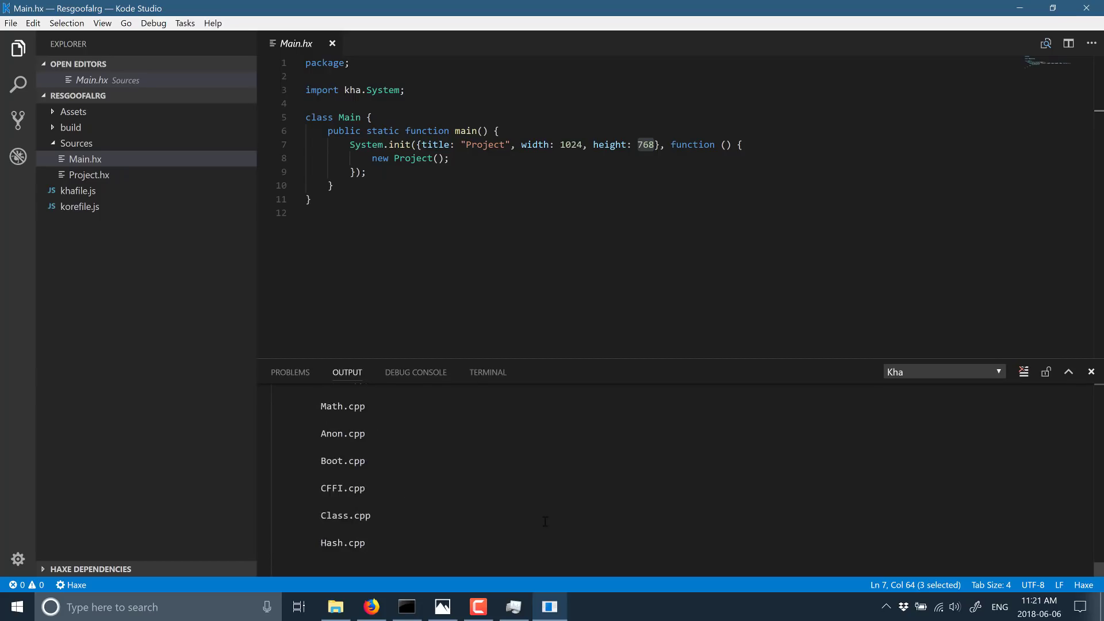
Scroll the Output panel while the Windows compilation runs to completion.
scroll("down", 3)
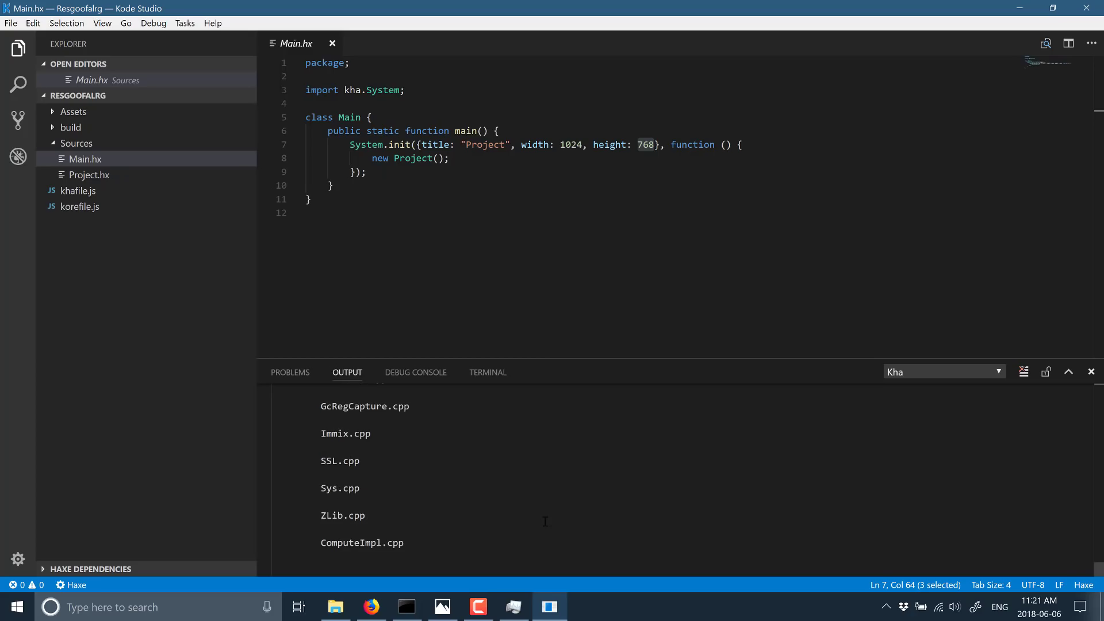
scroll("down", 3)
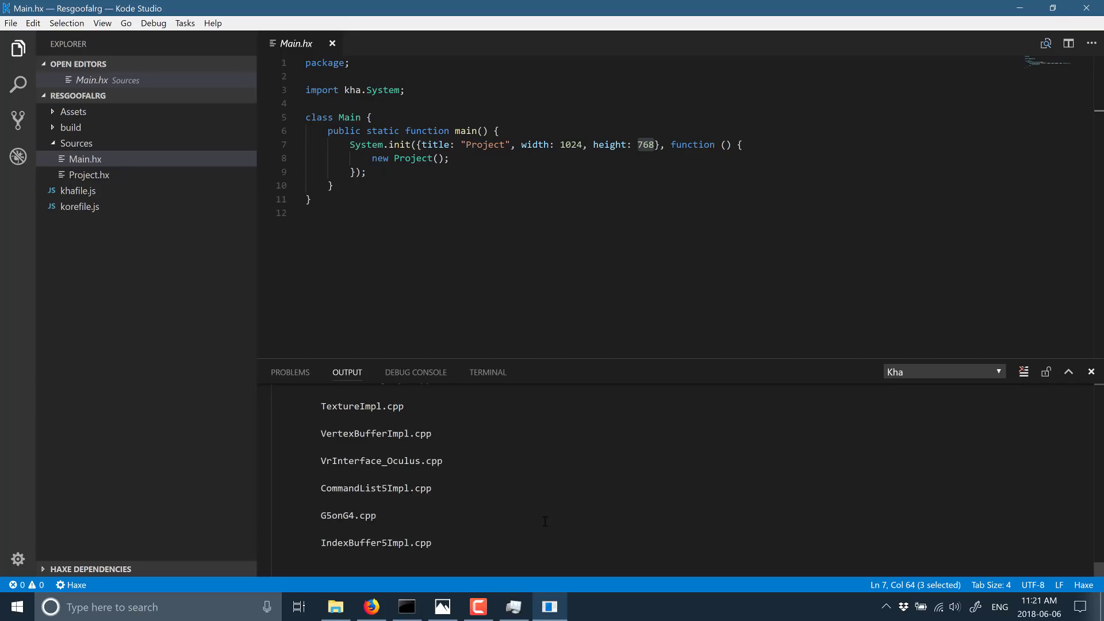
scroll("down", 3)
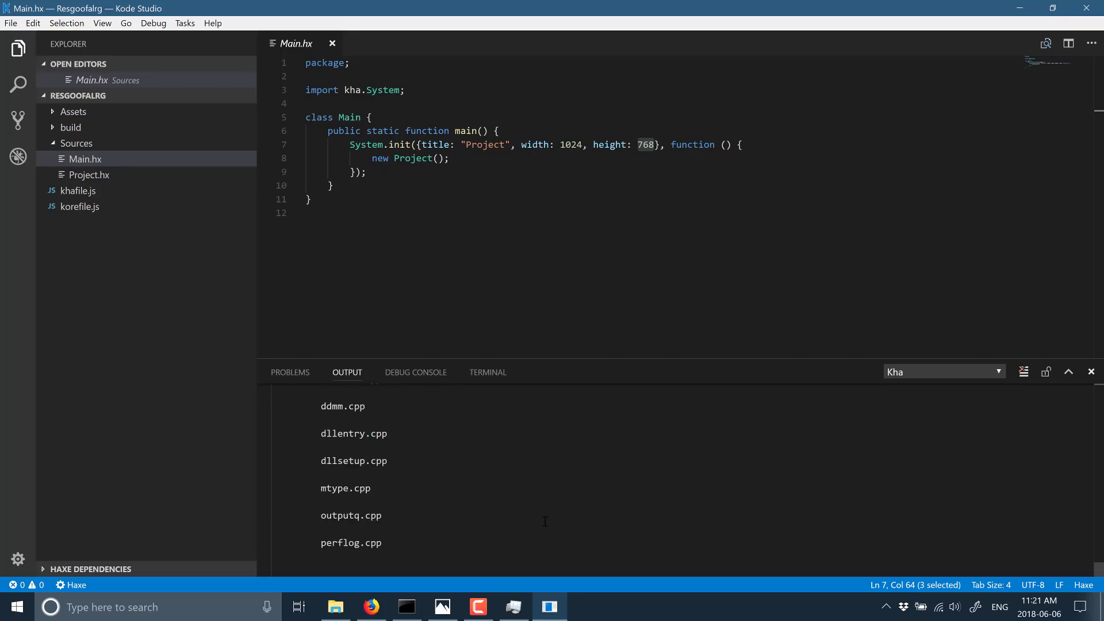
scroll("down", 3)
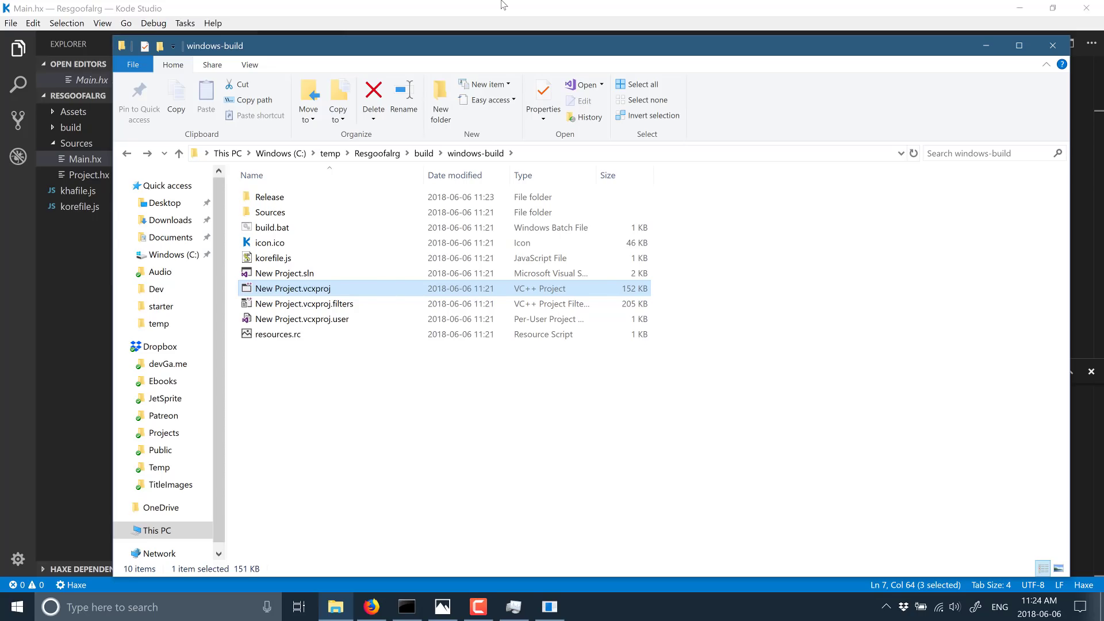
mouse_move(370, 606)
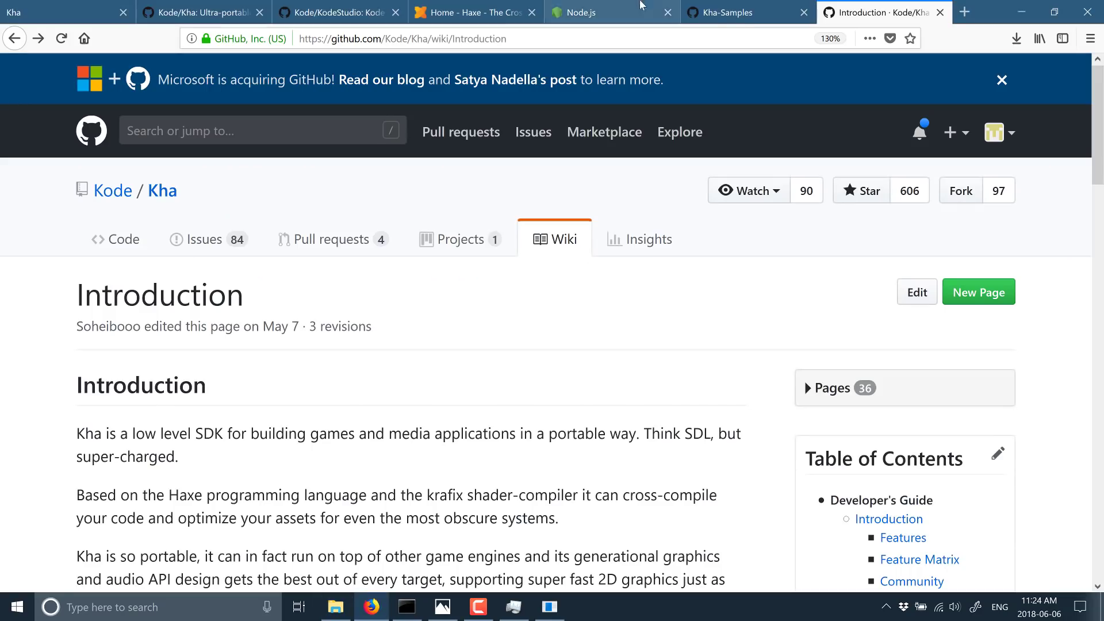
mouse_move(741, 18)
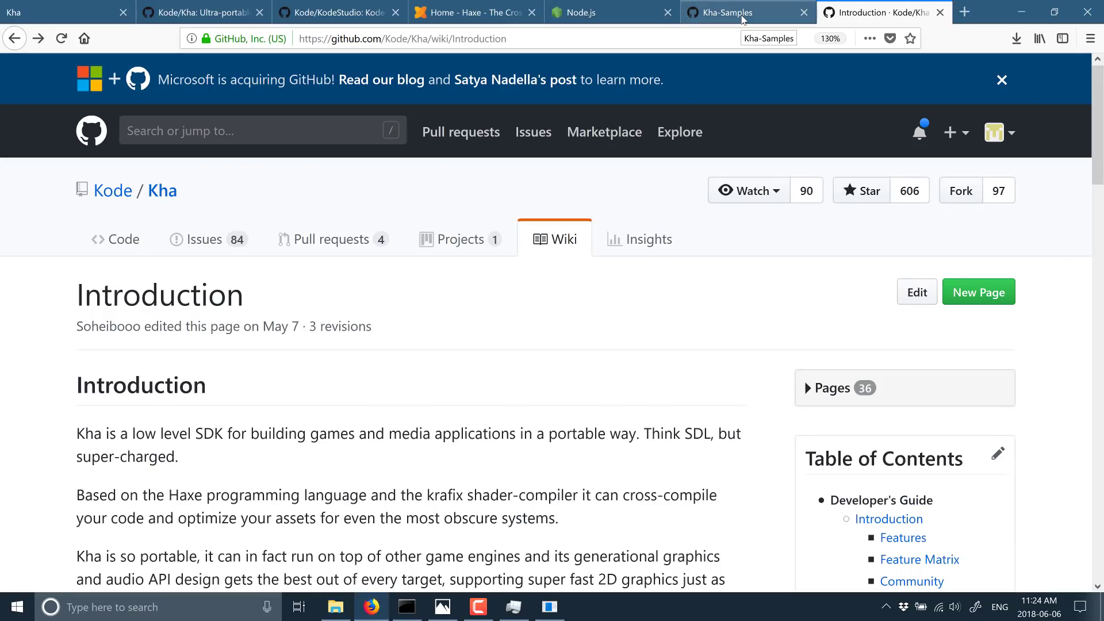
Open the Kha-Samples MeshLoader repository on GitHub and copy its HTTPS clone address.
left_click(726, 12)
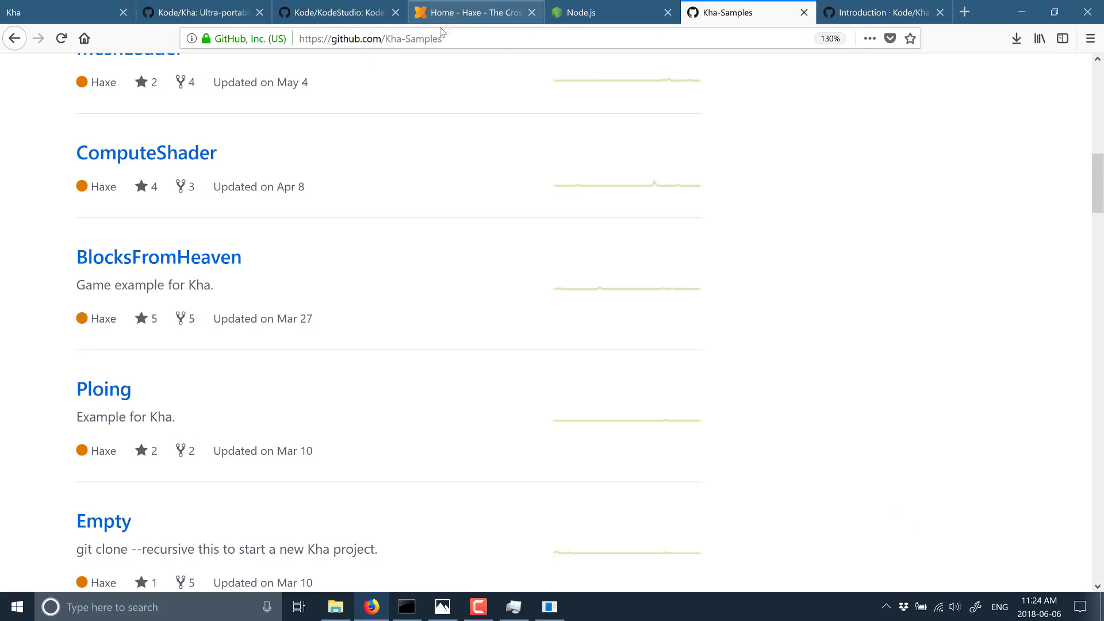
scroll("up", 3)
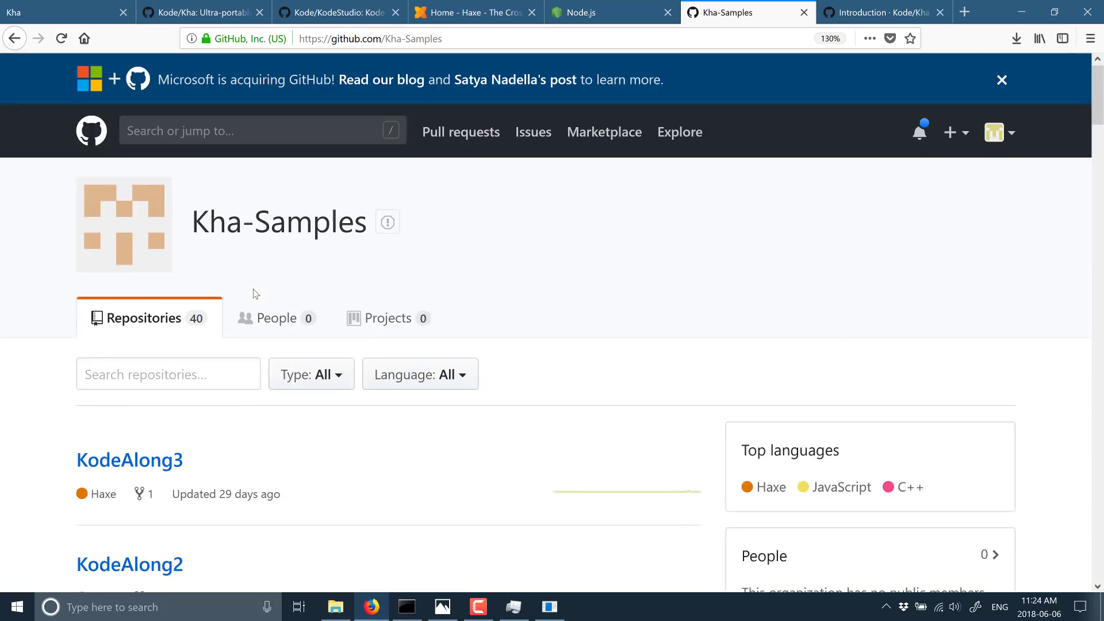
scroll("down", 3)
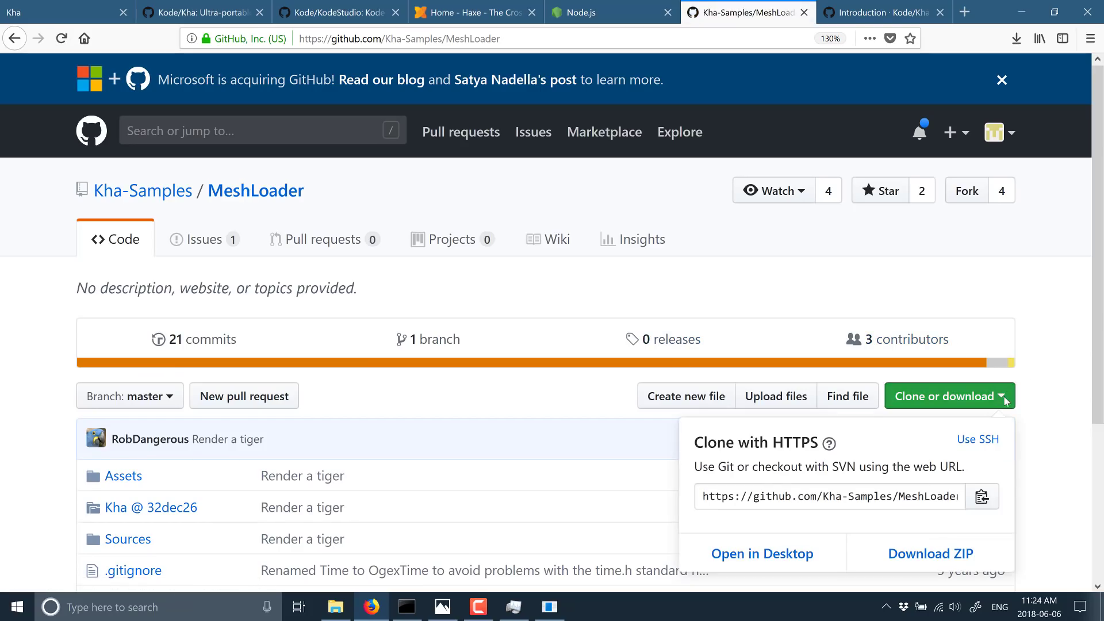
left_click(981, 496)
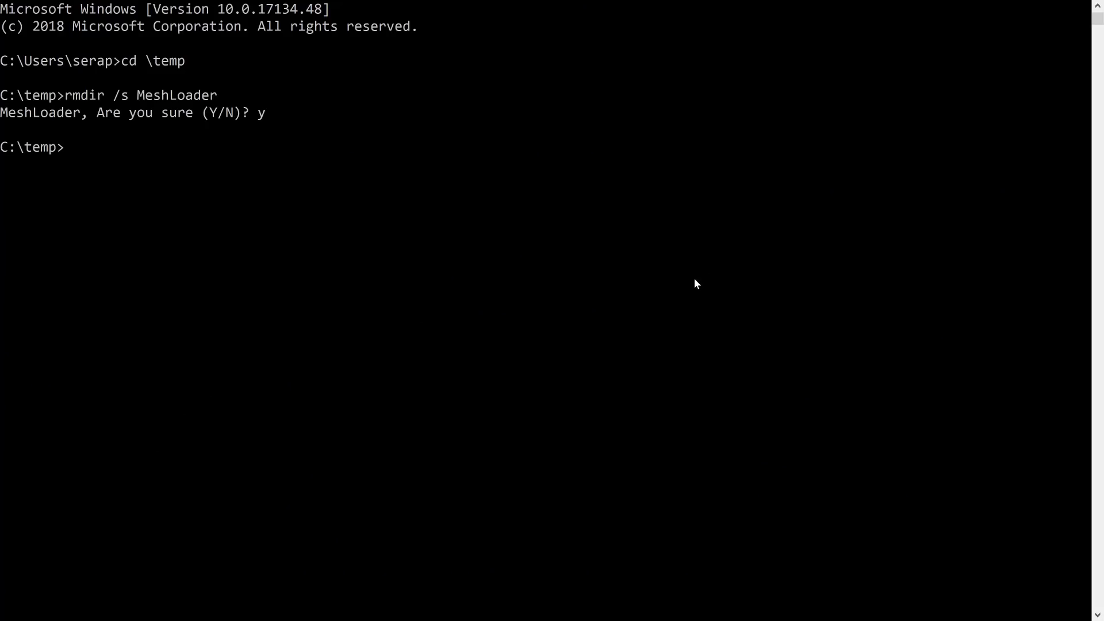
type("git clone --re")
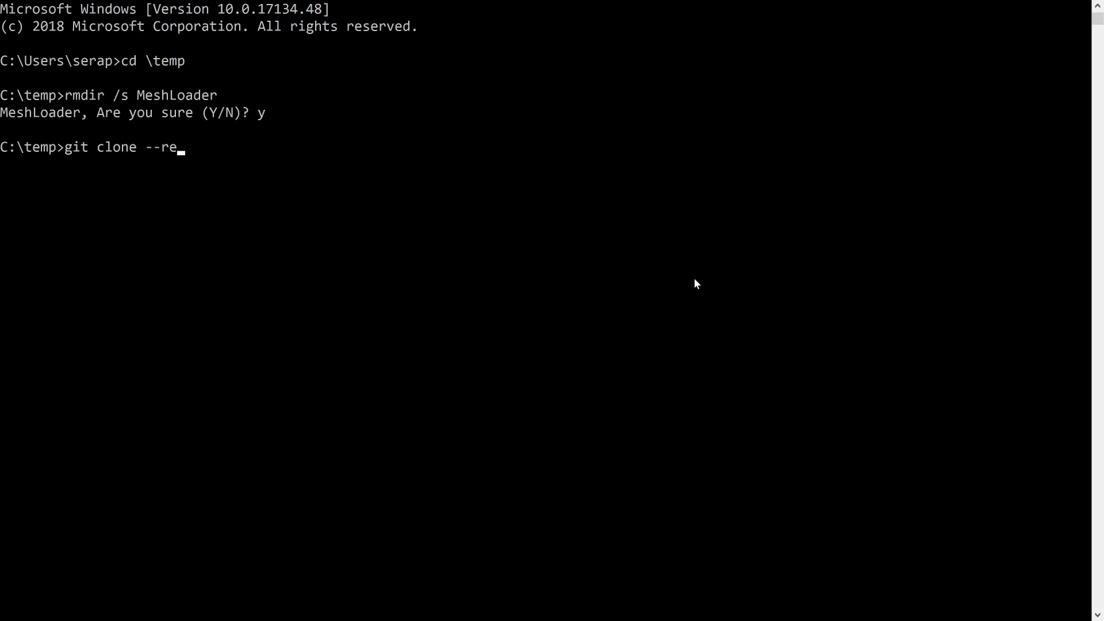
type("cr")
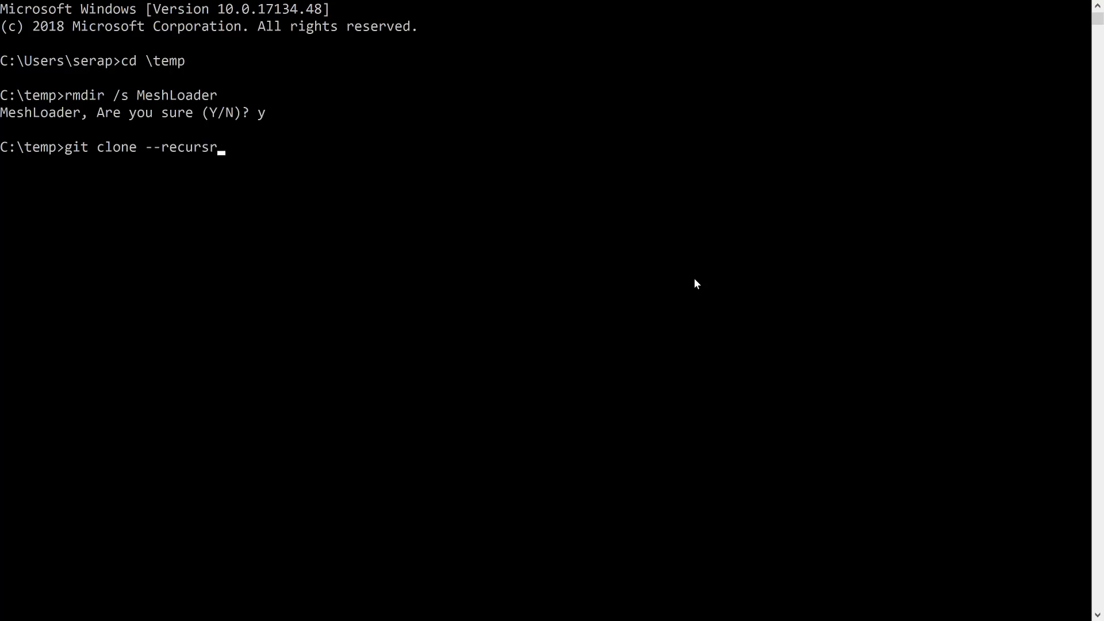
type("ive https://github.com/Kha-Samples/MeshLoader.git")
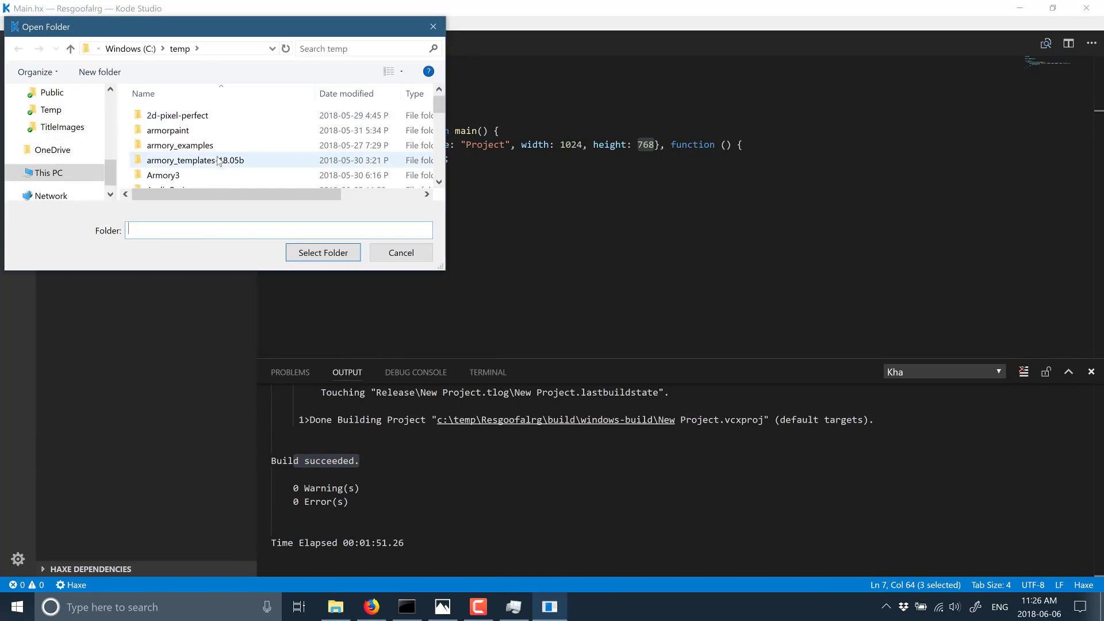
Select the cloned C:\temp\MeshLoader folder as the Kode Studio workspace.
left_click(171, 111)
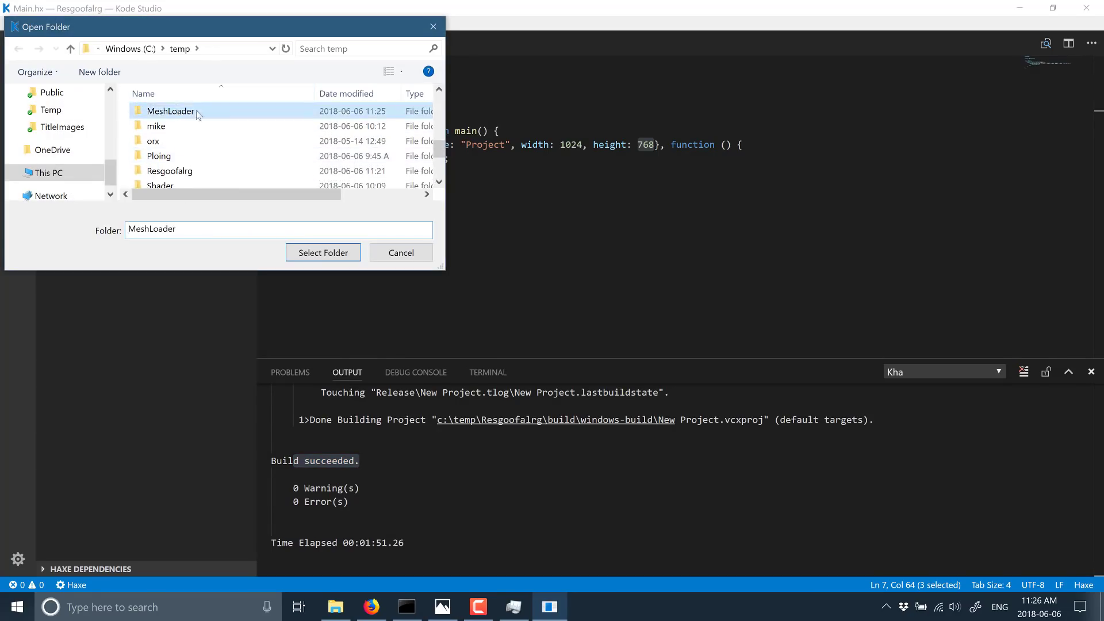
left_click(323, 252)
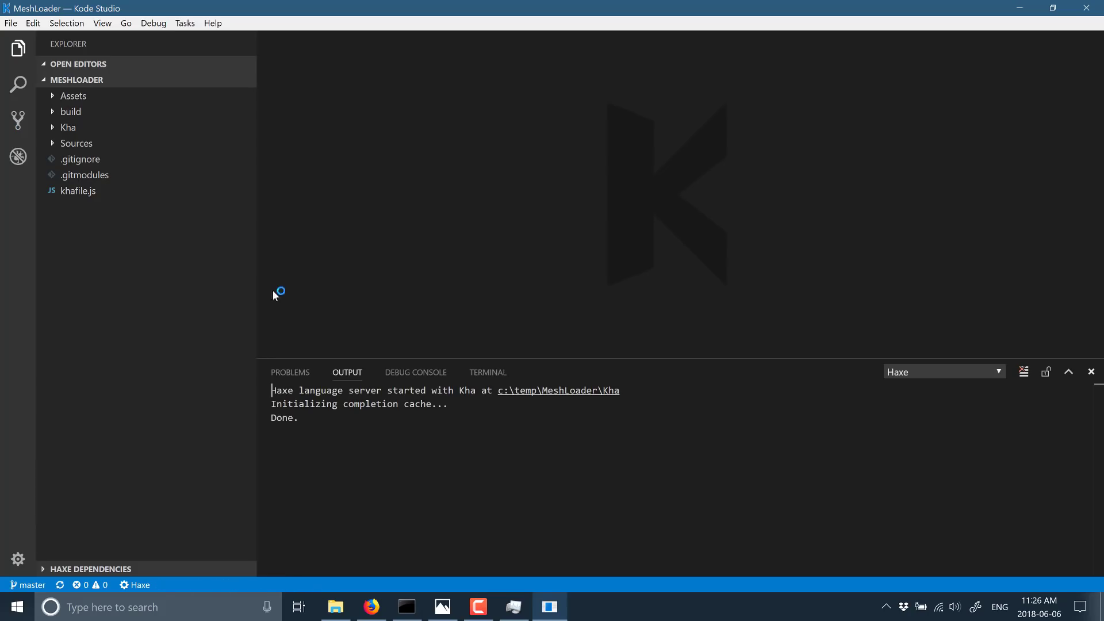
mouse_move(602, 344)
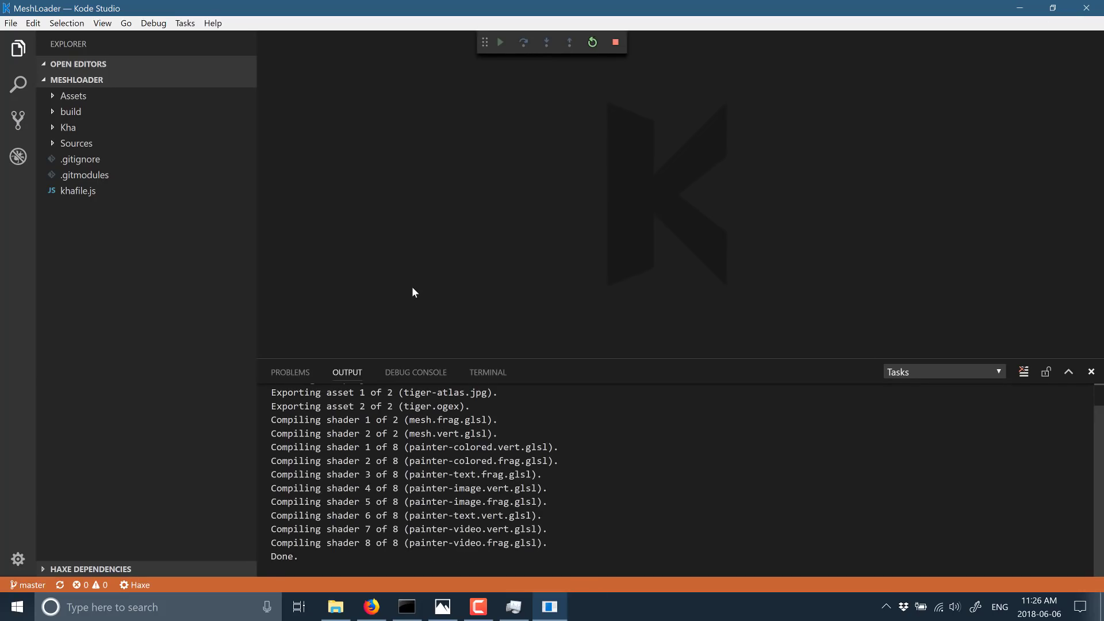
Switch to the Debug view once the MeshLoader assets and shaders finish building.
left_click(499, 42)
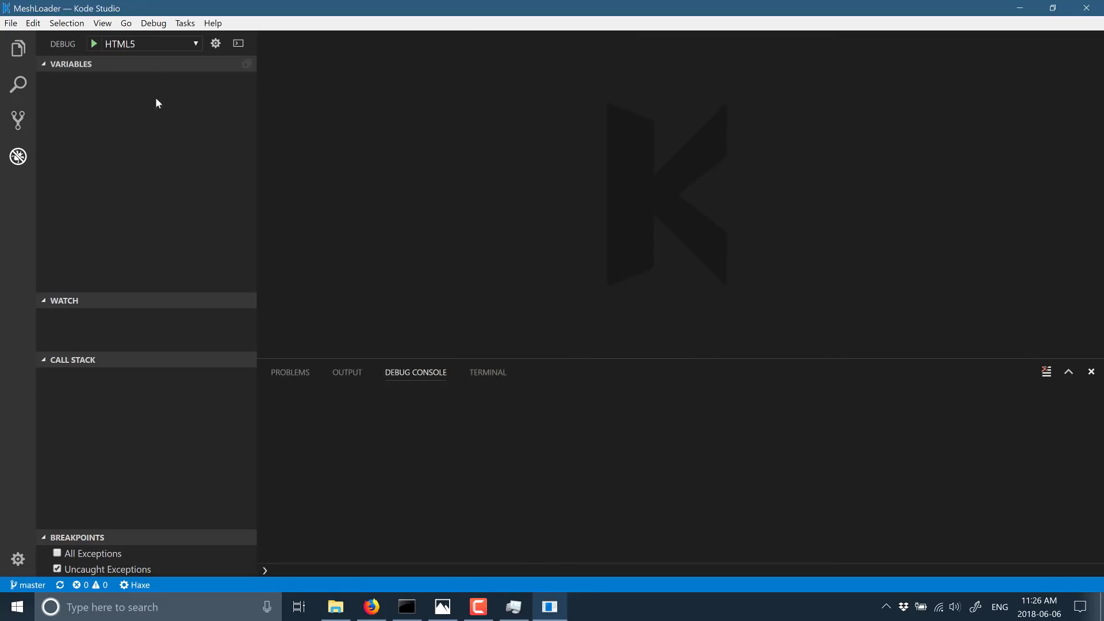
mouse_move(119, 43)
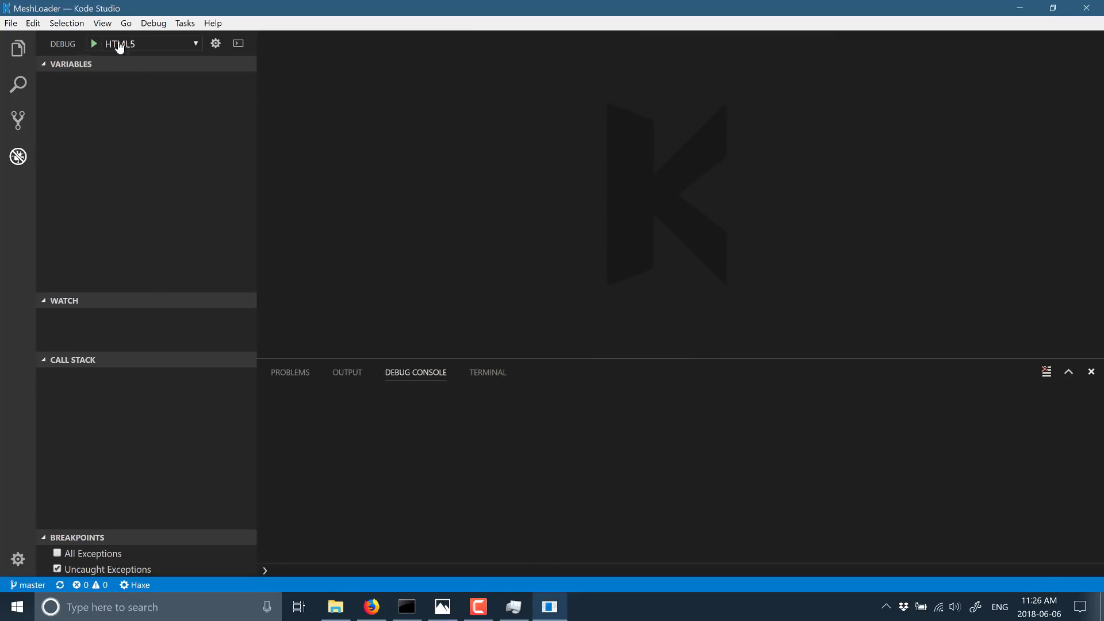
Run MeshLoader with the Krom debug configuration and dismiss the invalid string position exception.
left_click(144, 43)
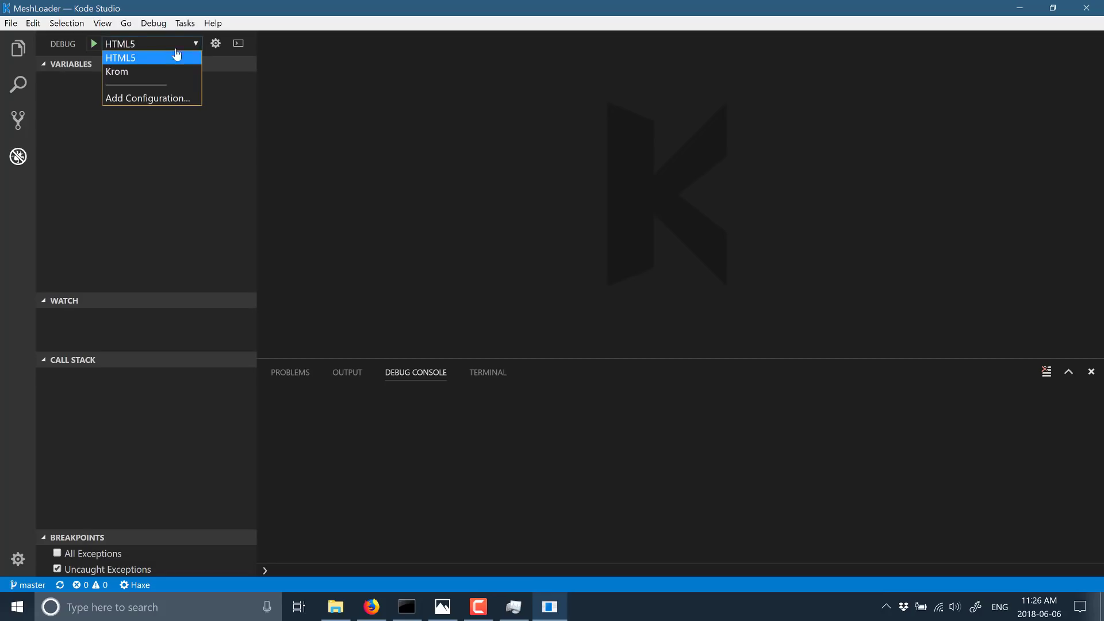
left_click(117, 71)
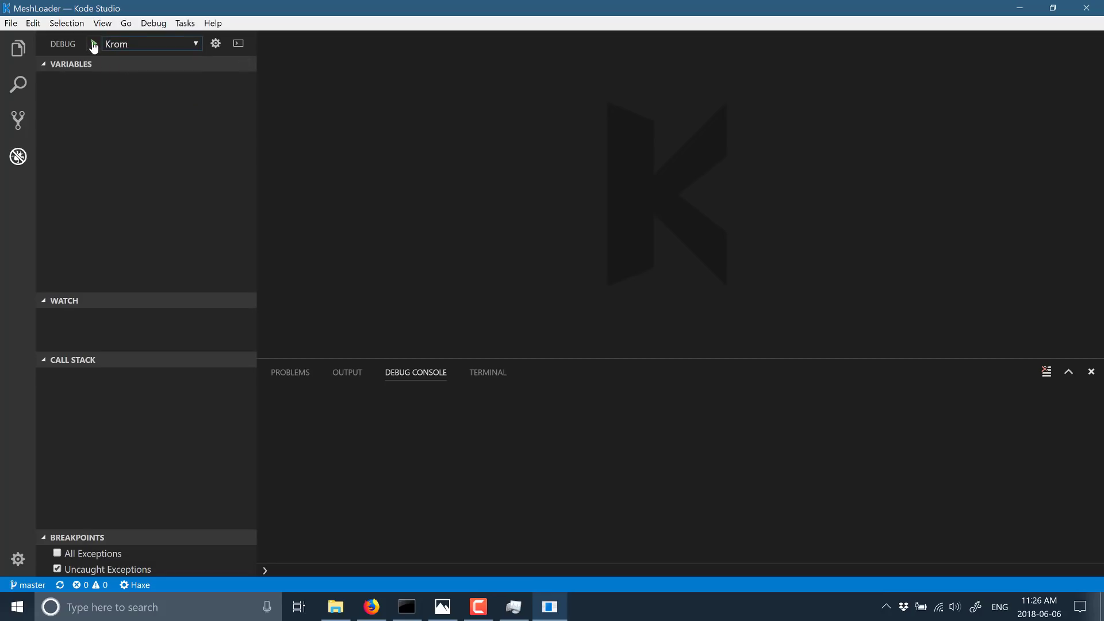
left_click(92, 44)
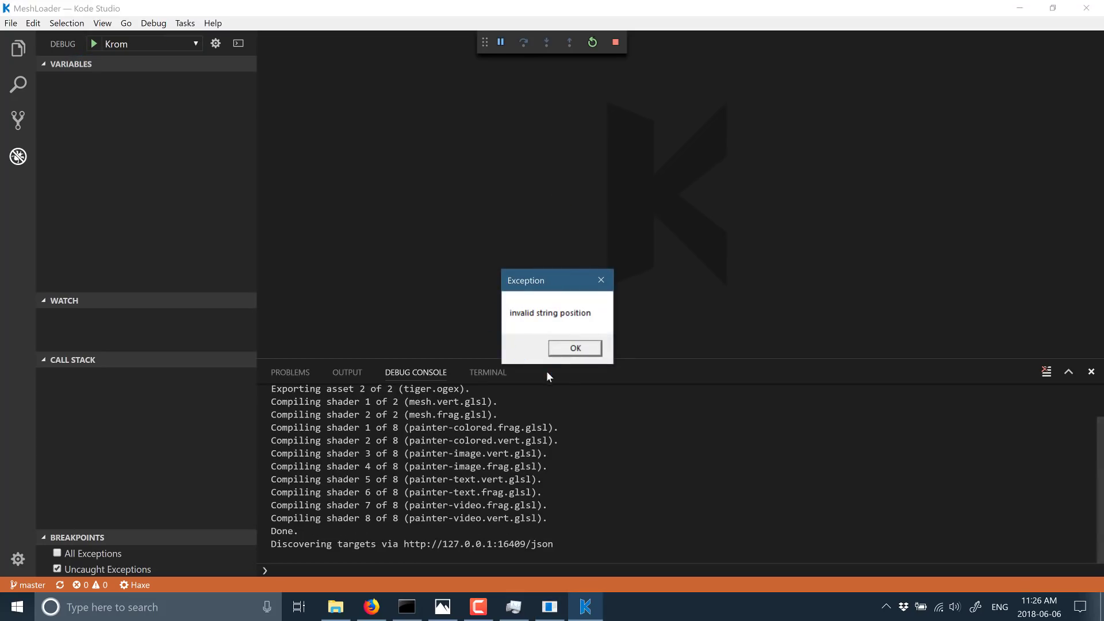
left_click(573, 348)
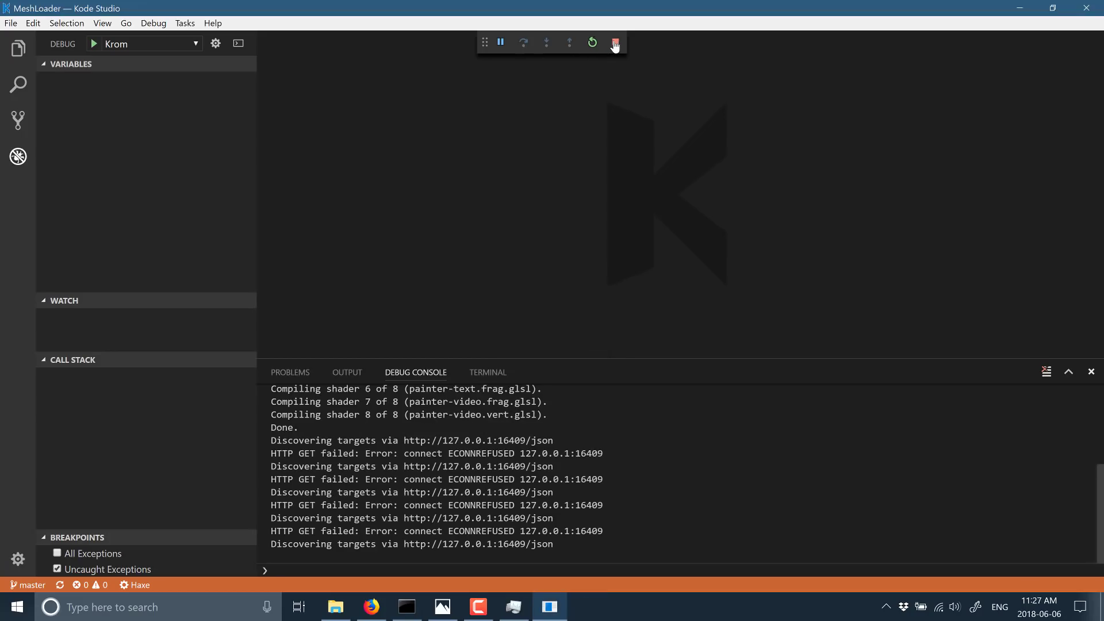
Stop the debug session, run it again, and dismiss the exception a second time.
left_click(614, 42)
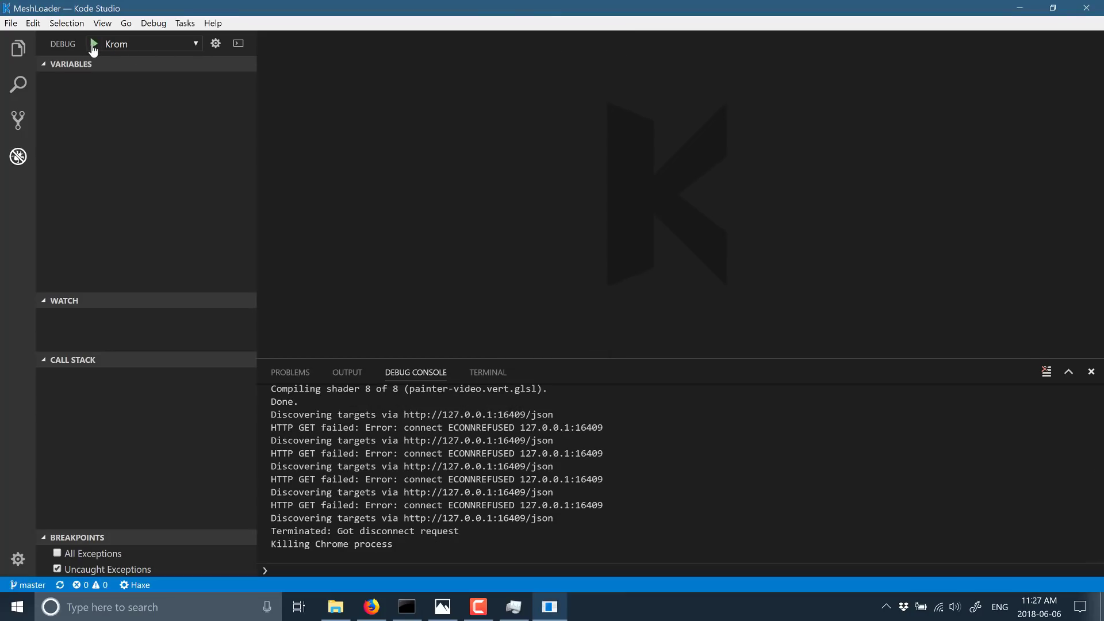
left_click(92, 44)
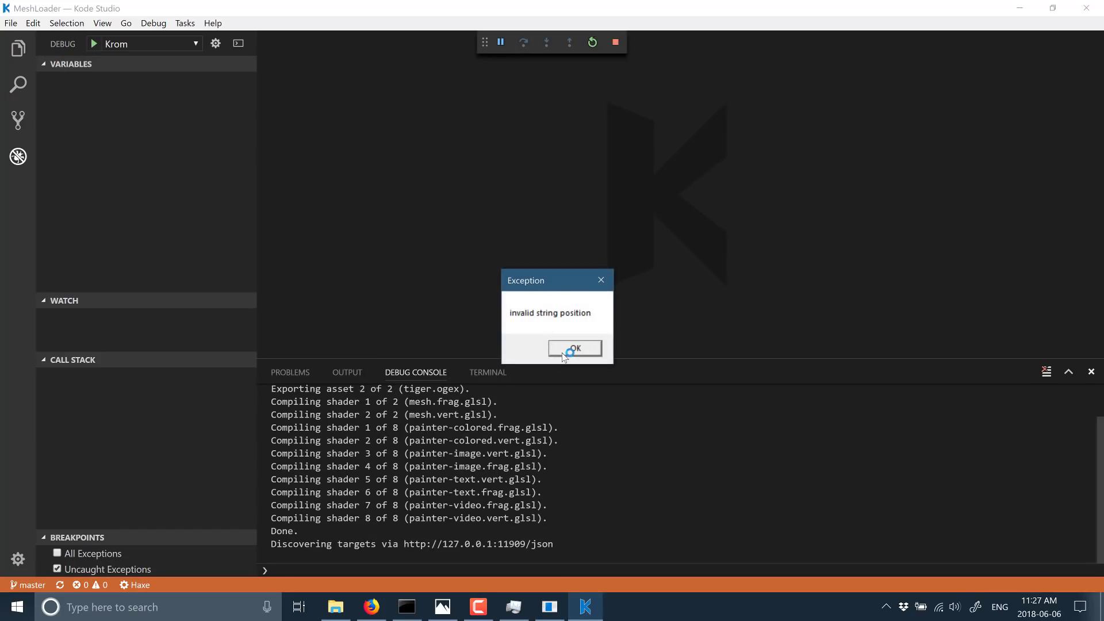
left_click(574, 348)
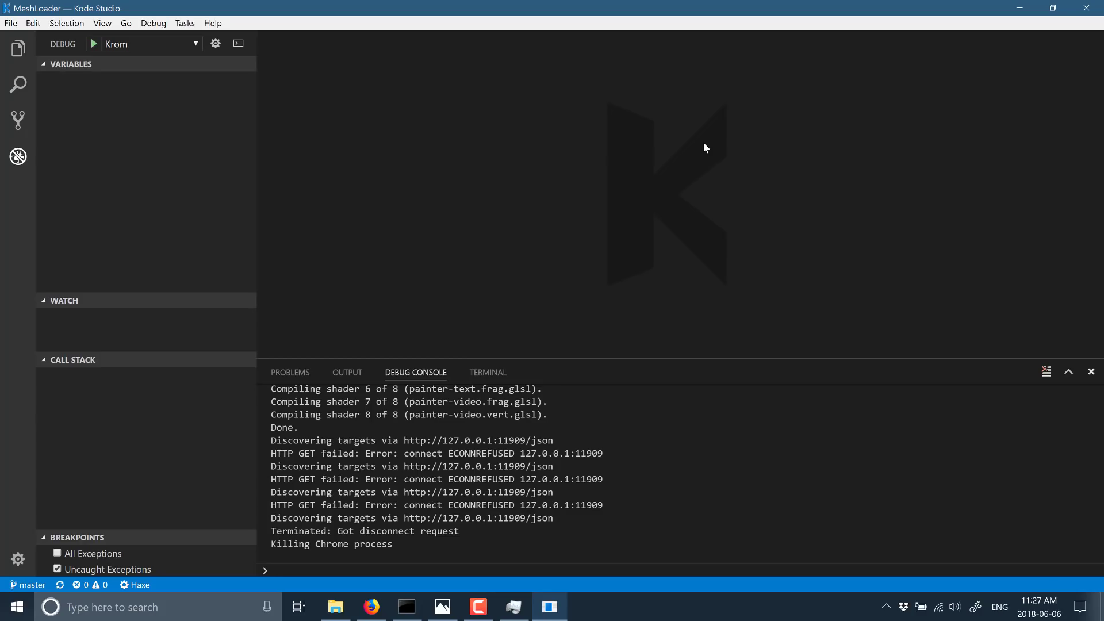
mouse_move(522, 3)
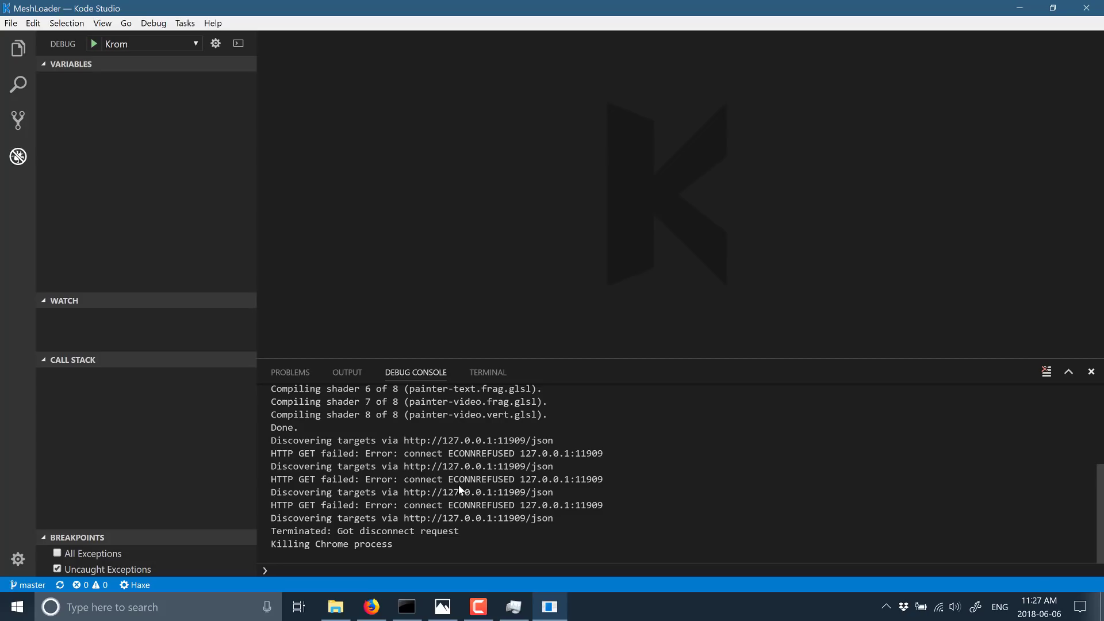
key("Alt+Tab")
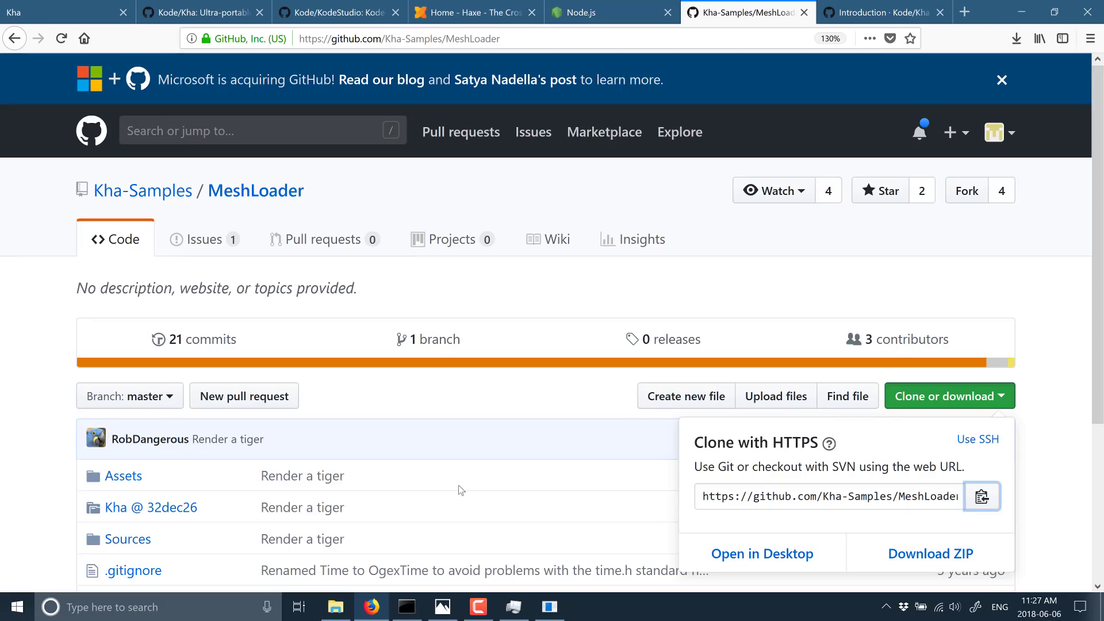
mouse_move(724, 411)
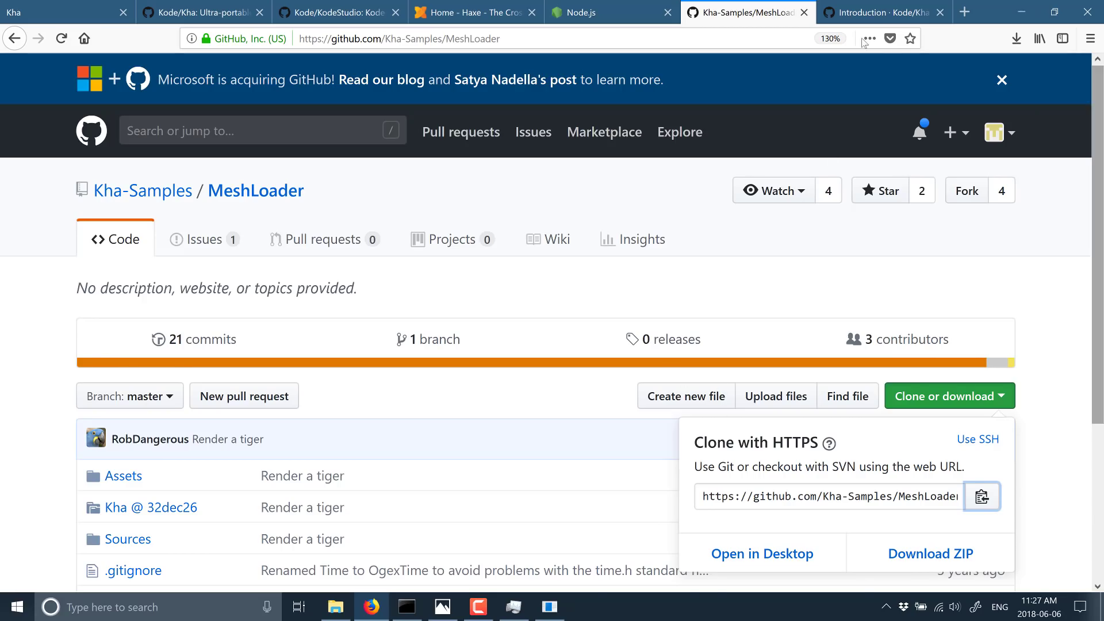
Show the Kha wiki Introduction table of contents, closing the Microsoft acquisition banner.
left_click(881, 12)
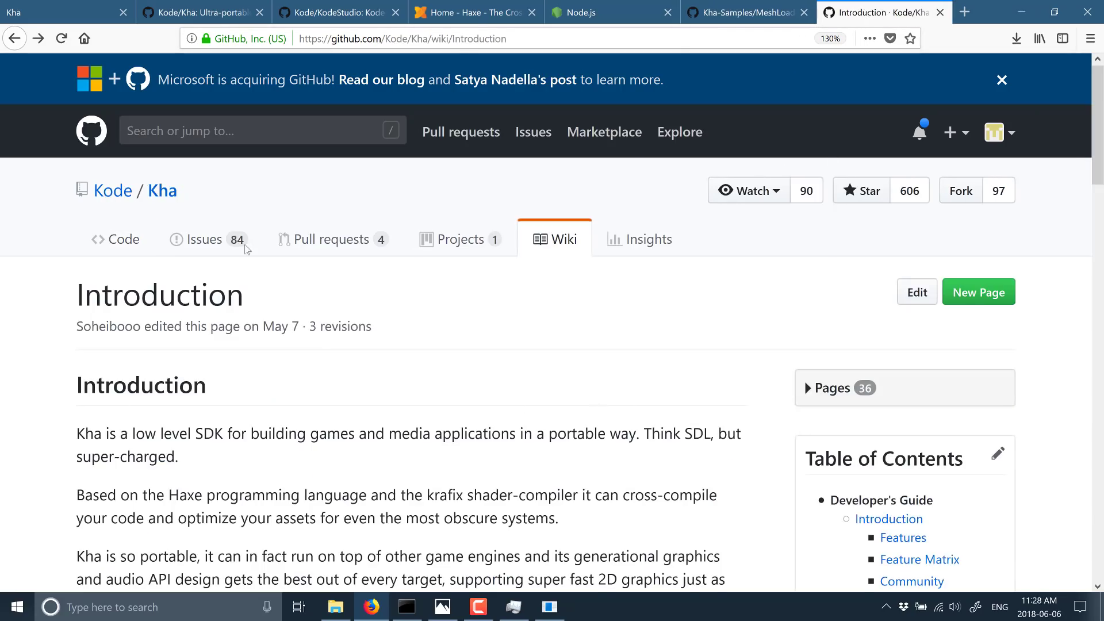
left_click(1001, 80)
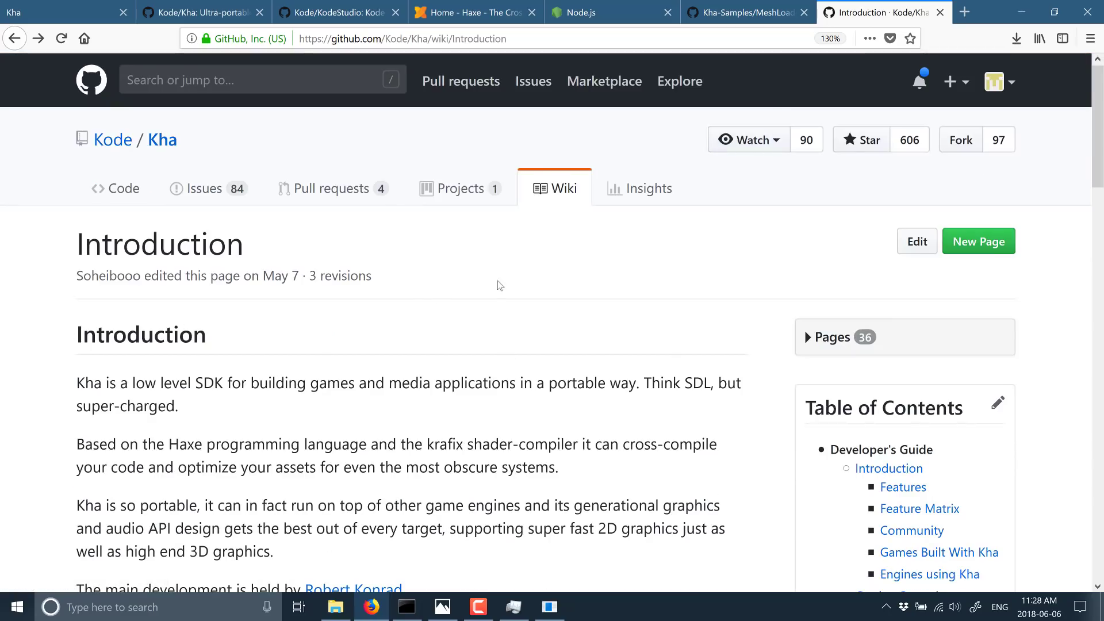
mouse_move(352, 298)
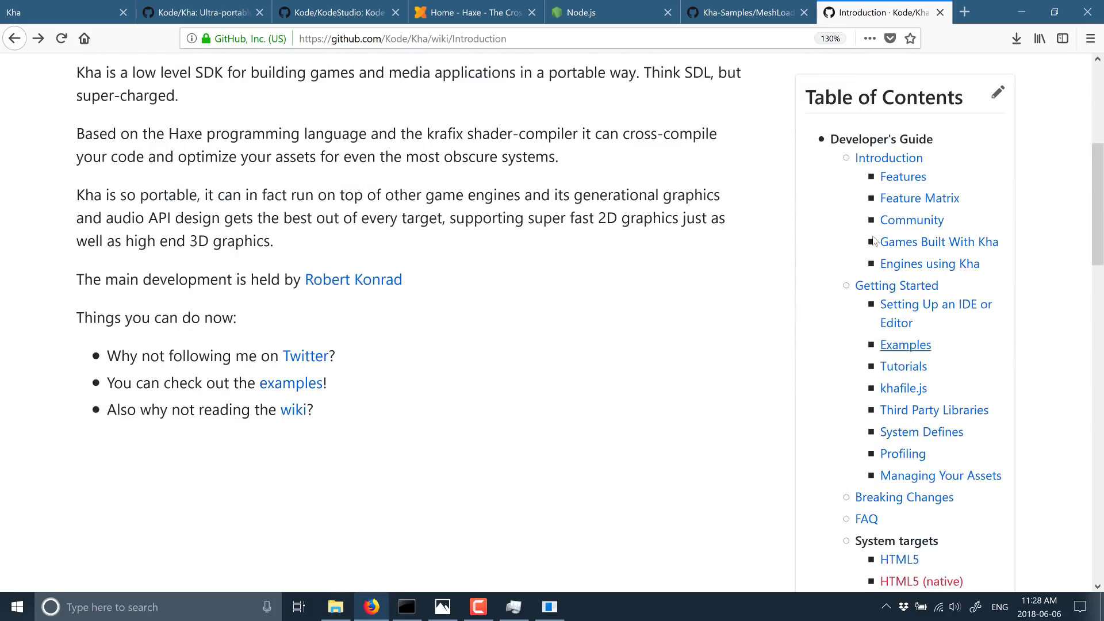
mouse_move(940, 476)
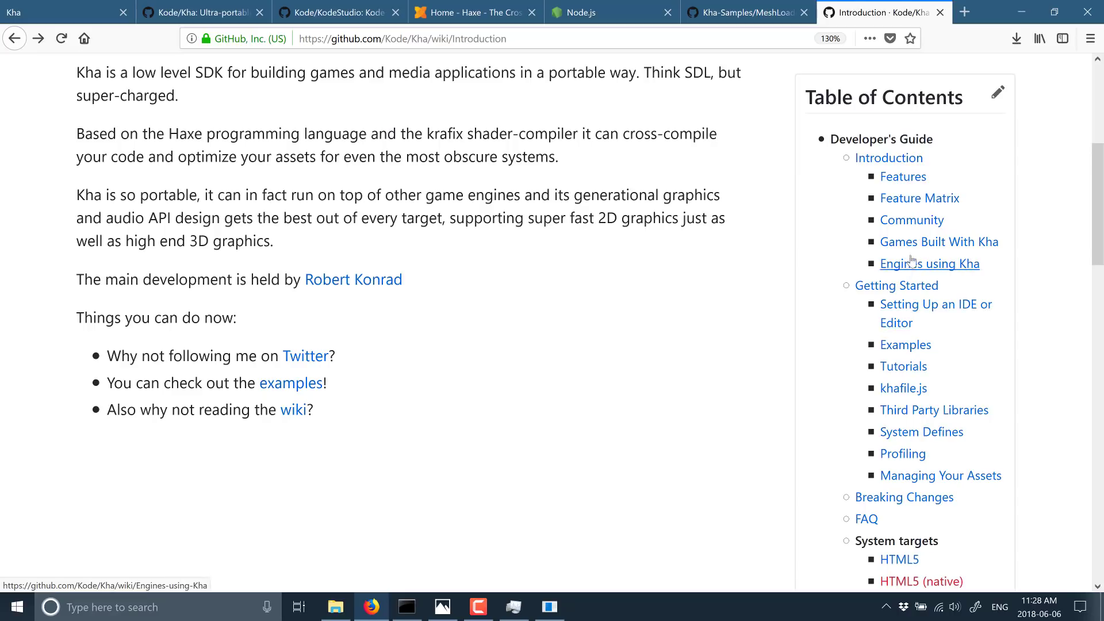
mouse_move(922, 351)
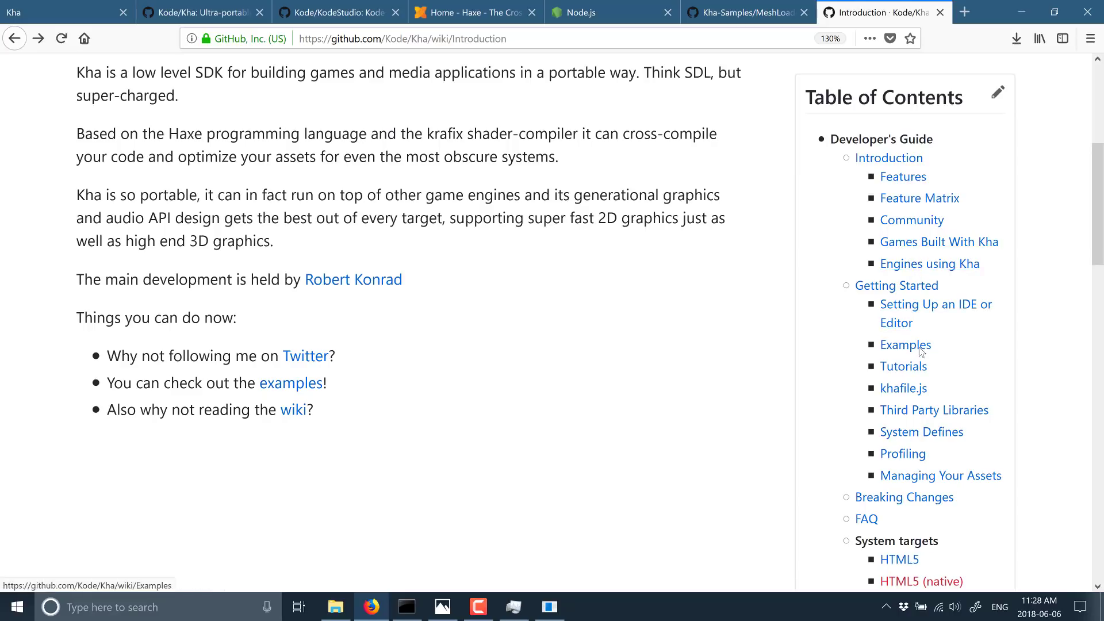
scroll("down", 3)
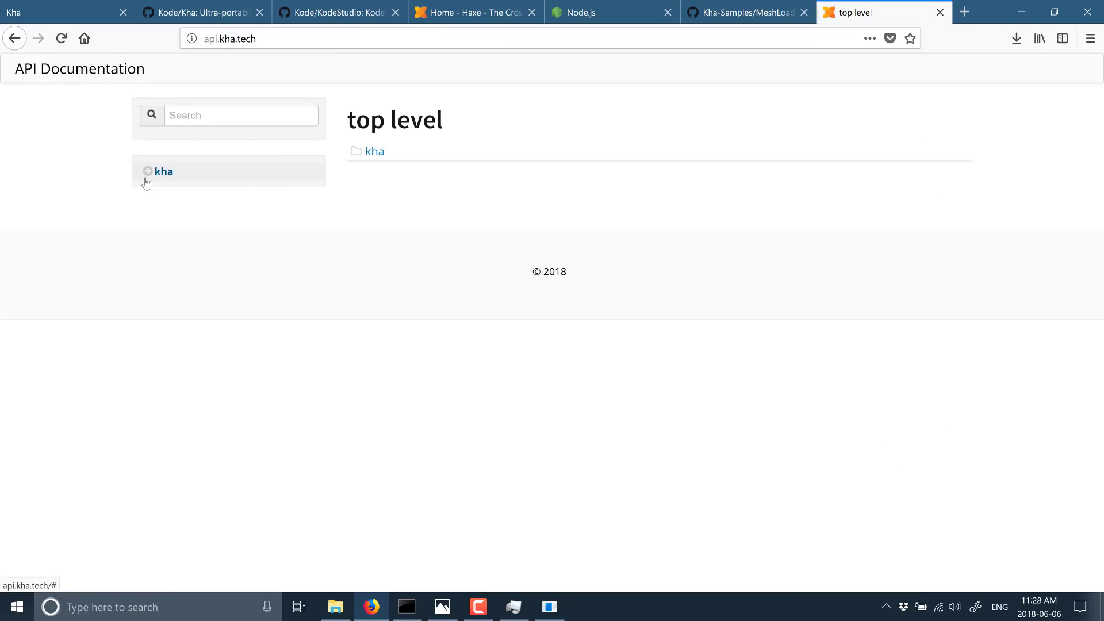
Expand kha and its math package in the API tree to show matrix, vector and quaternion classes.
left_click(163, 171)
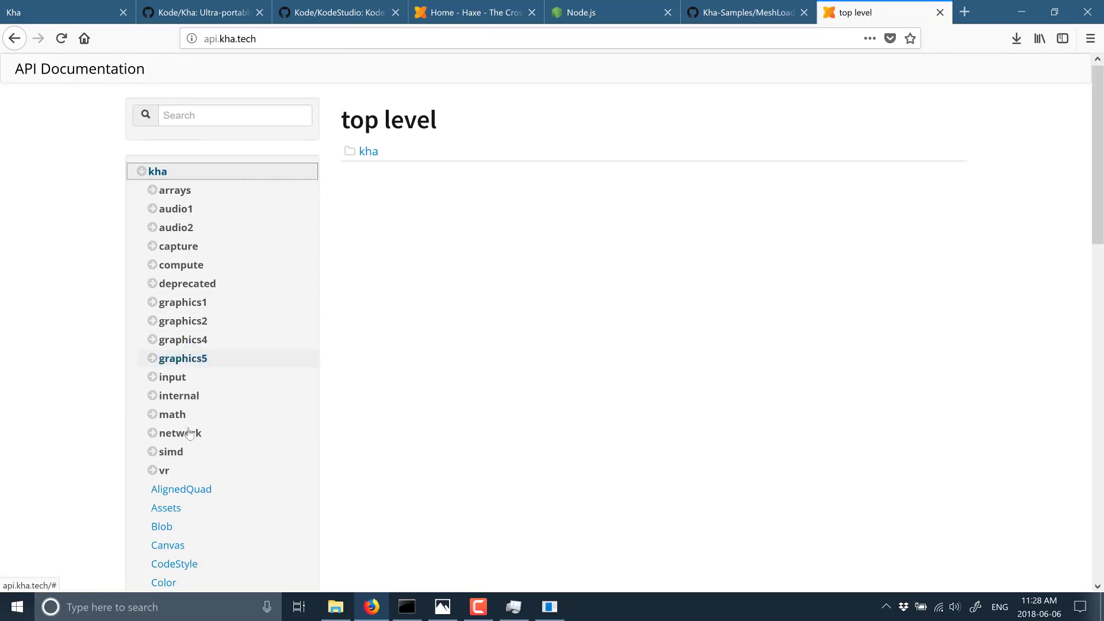
mouse_move(178, 395)
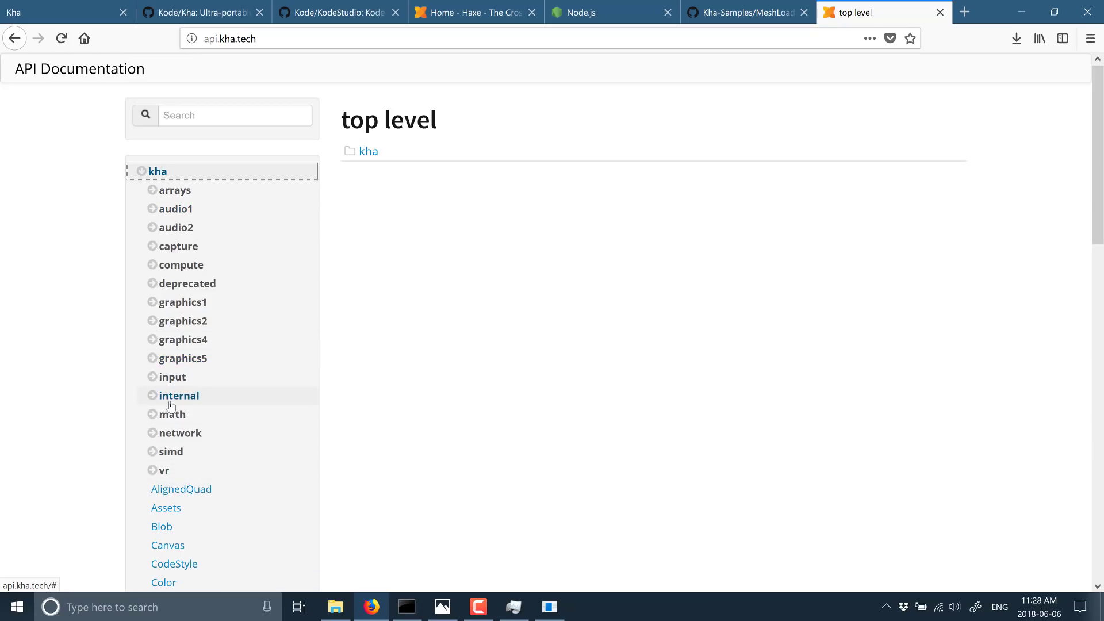
left_click(152, 414)
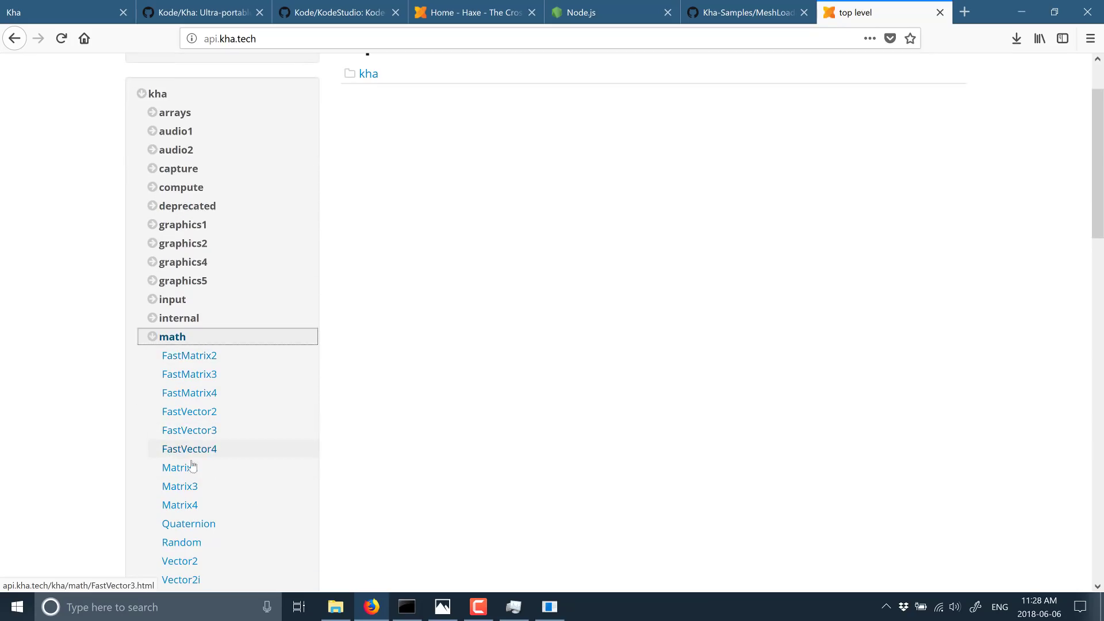
scroll("down", 3)
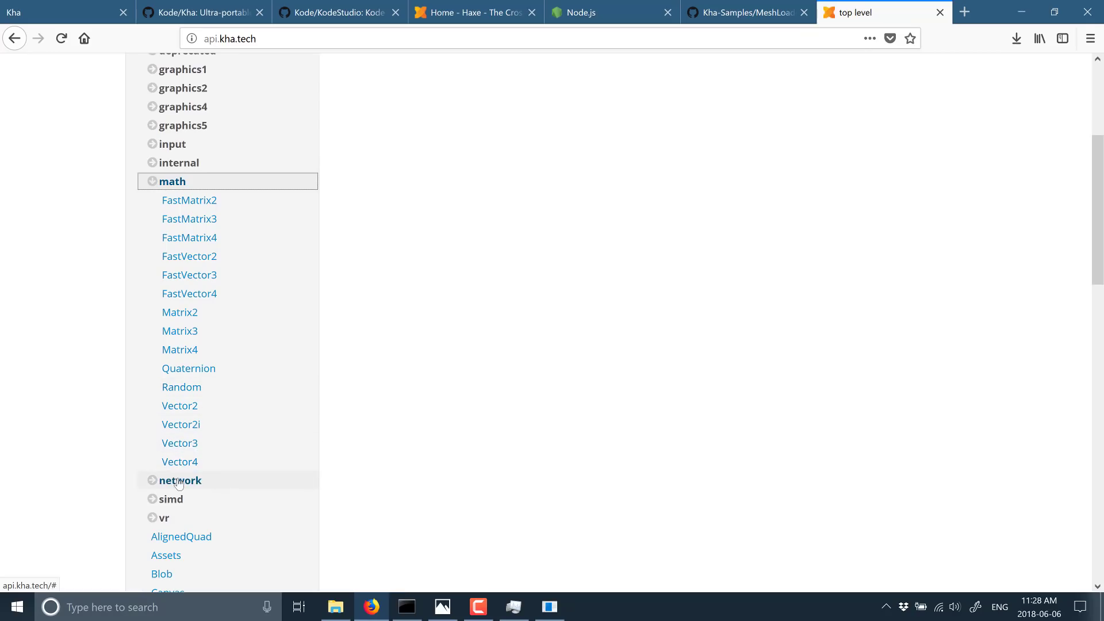
mouse_move(180, 462)
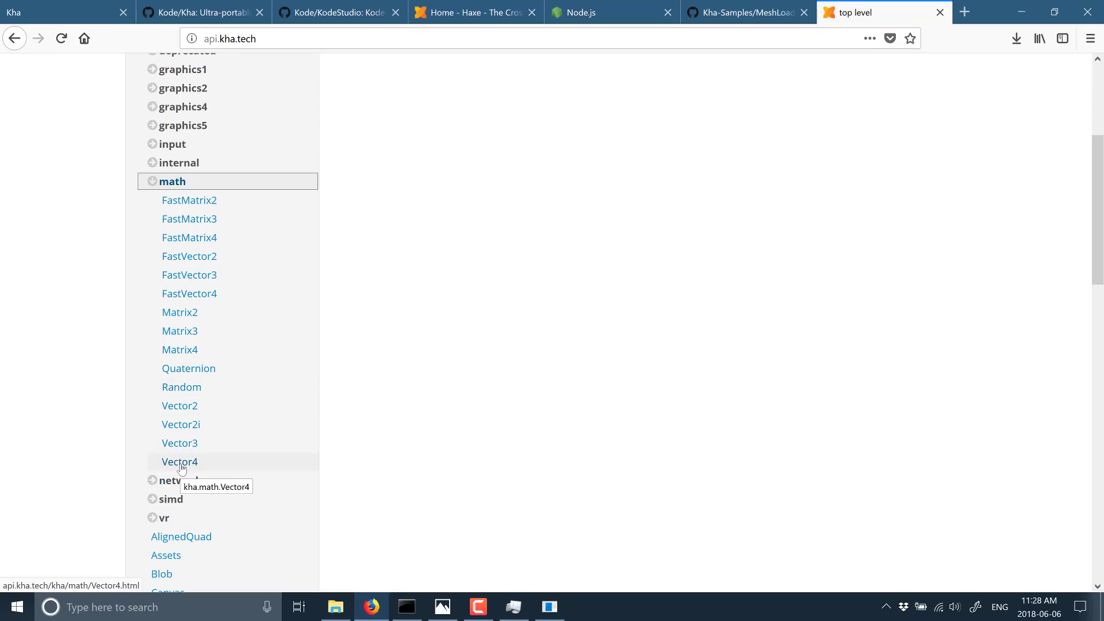